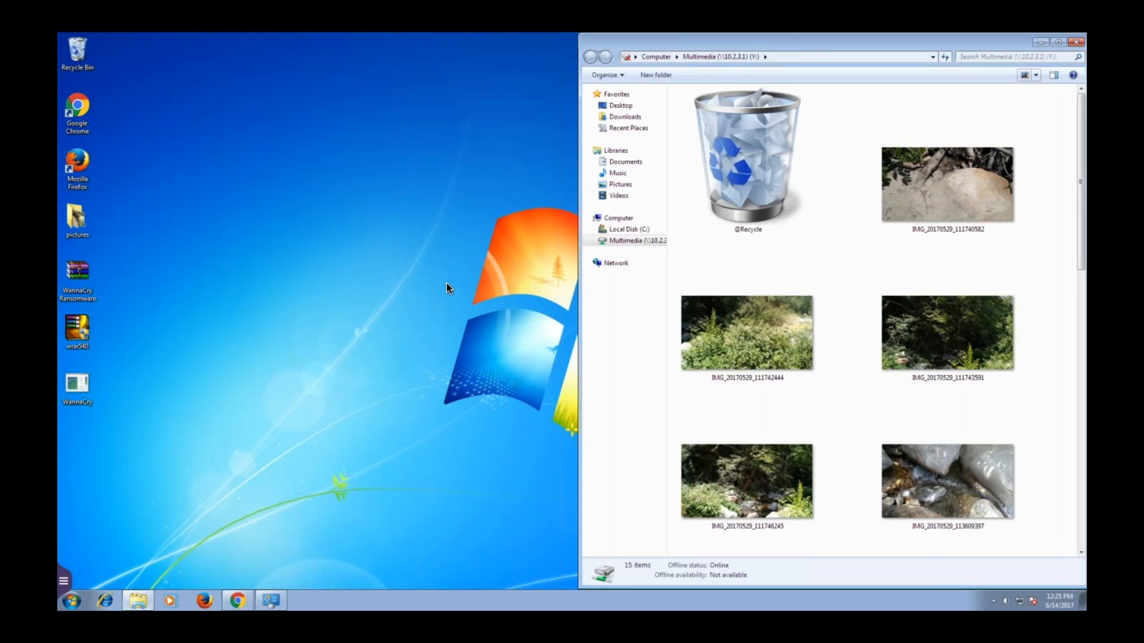
mouse_move(459, 218)
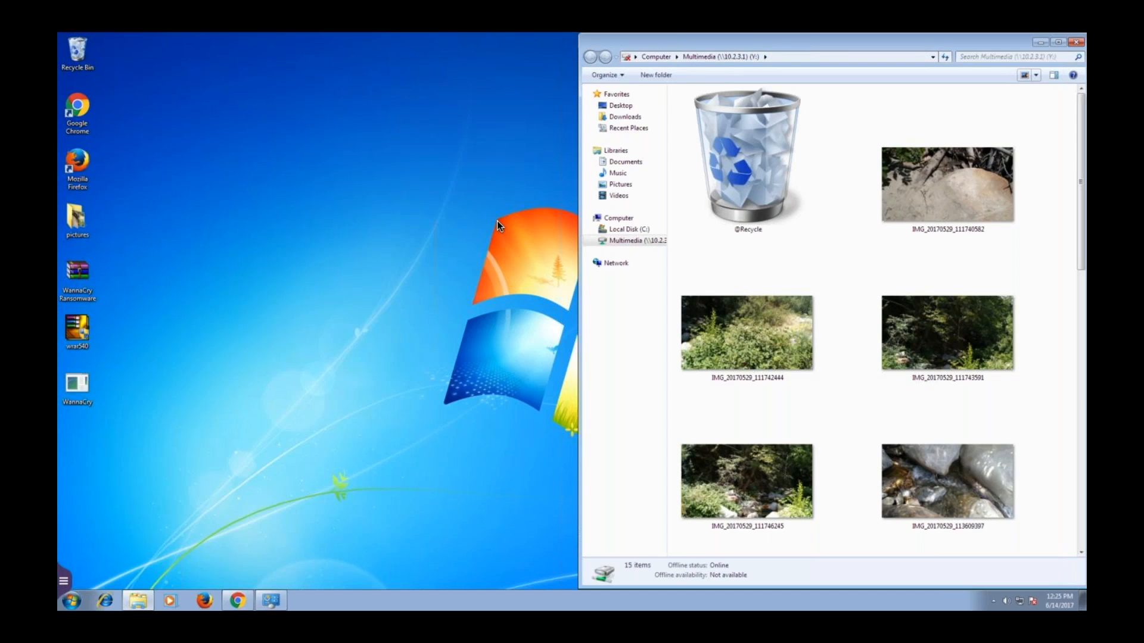
mouse_move(489, 231)
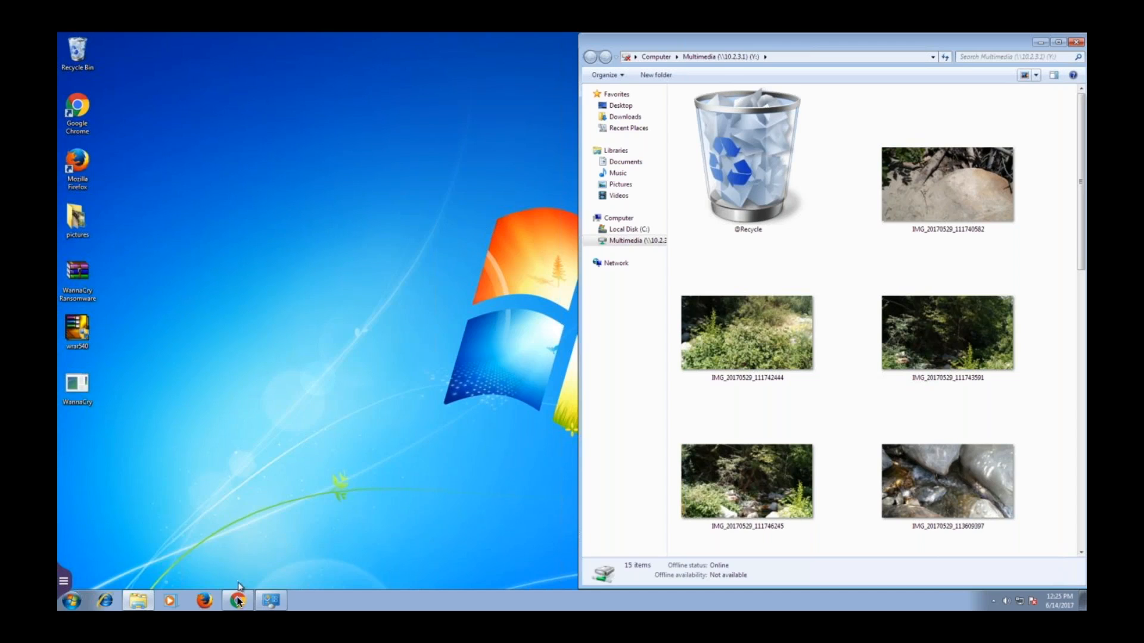
- Bring the QTS web desktop forward, showing File Station's Multimedia folder with 15 JPGs
left_click(236, 601)
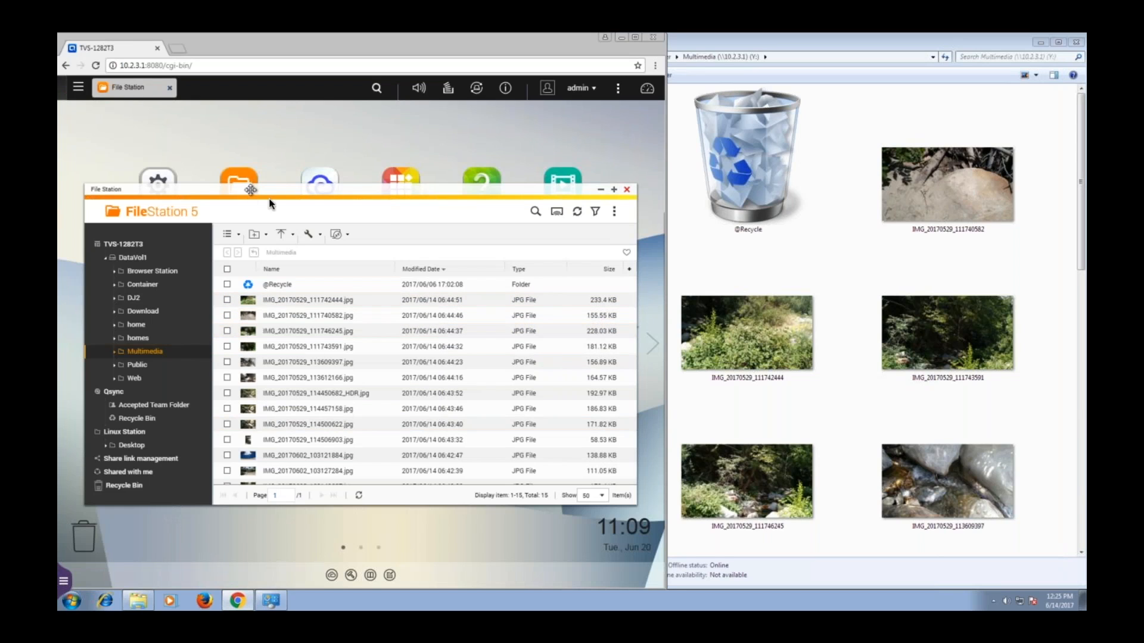
mouse_move(750, 37)
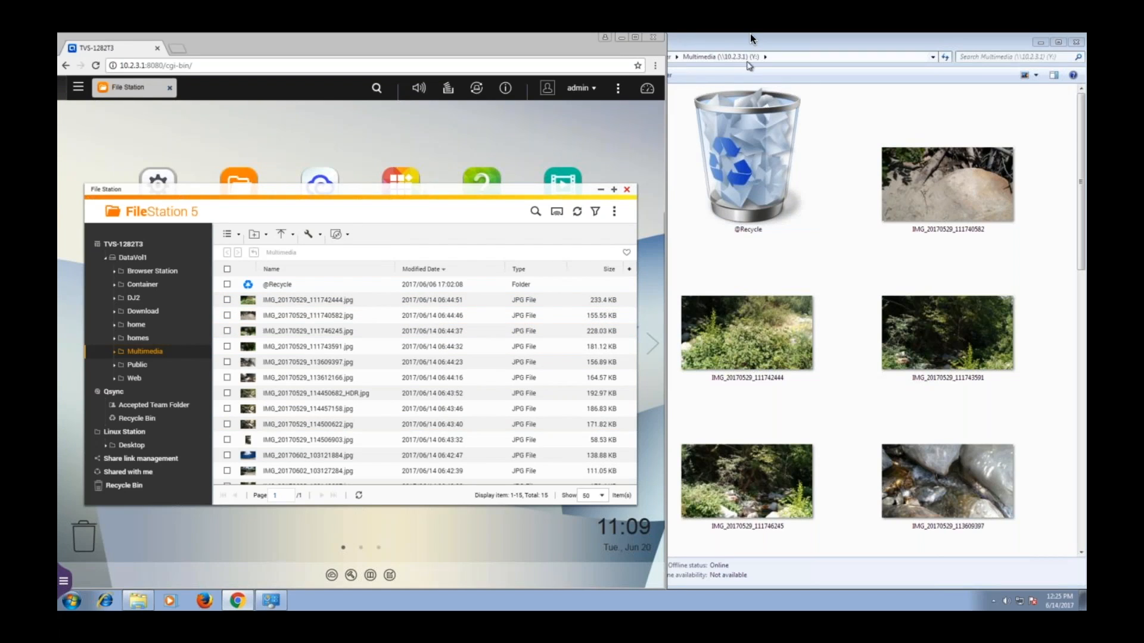
mouse_move(561, 141)
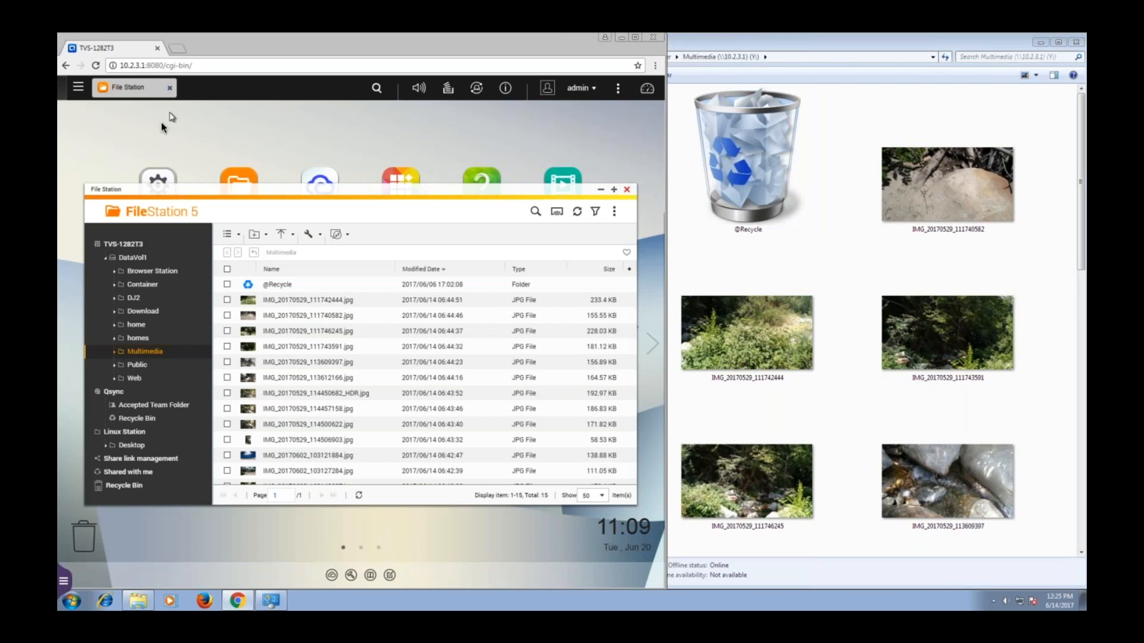
mouse_move(162, 137)
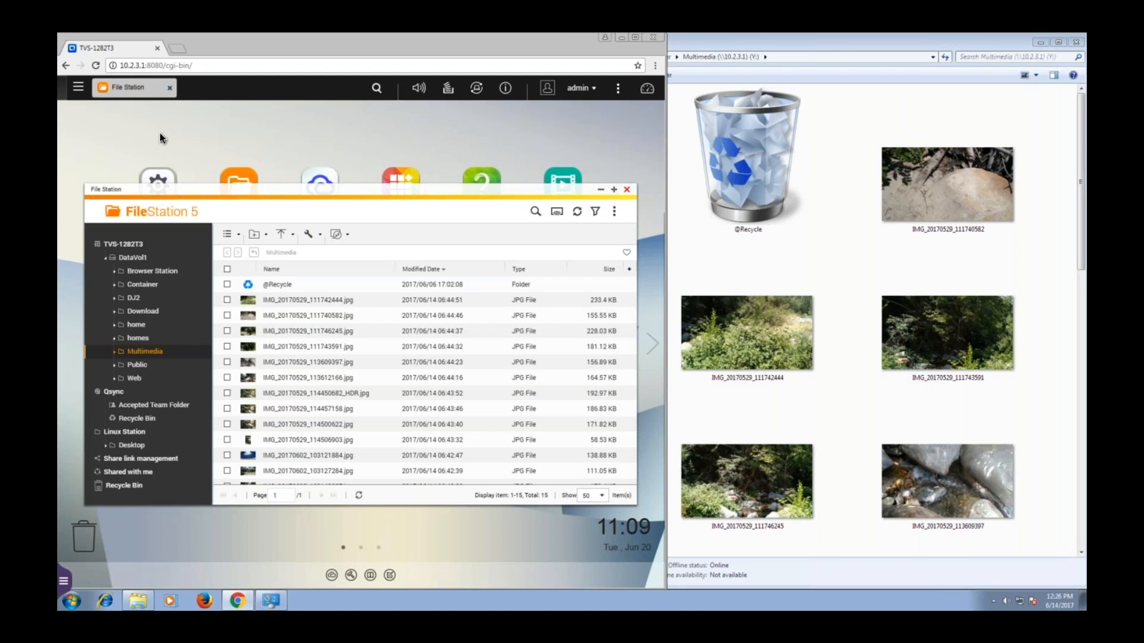
mouse_move(165, 141)
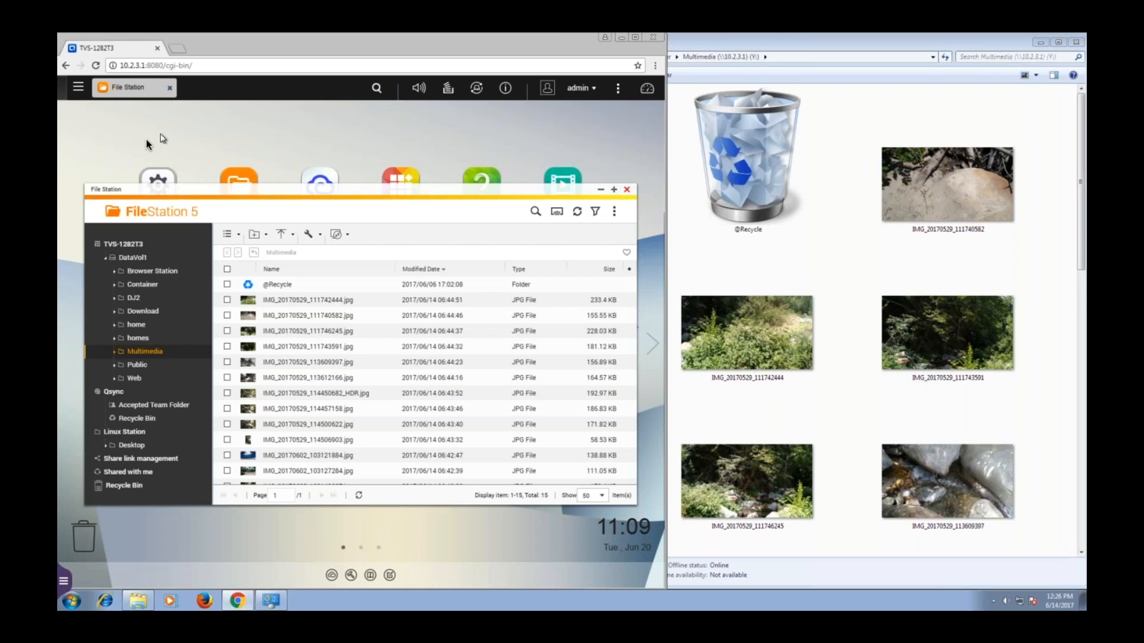
mouse_move(115, 142)
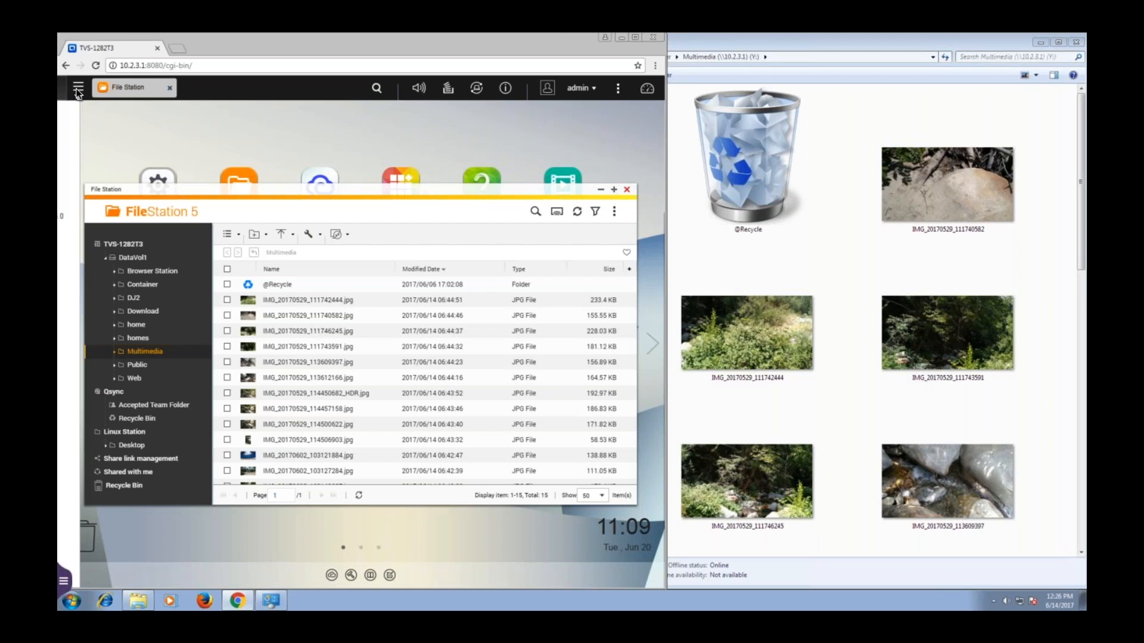
- Open Storage Manager's Snapshot page and select the DataVol1 volume with 51 snapshots
left_click(78, 87)
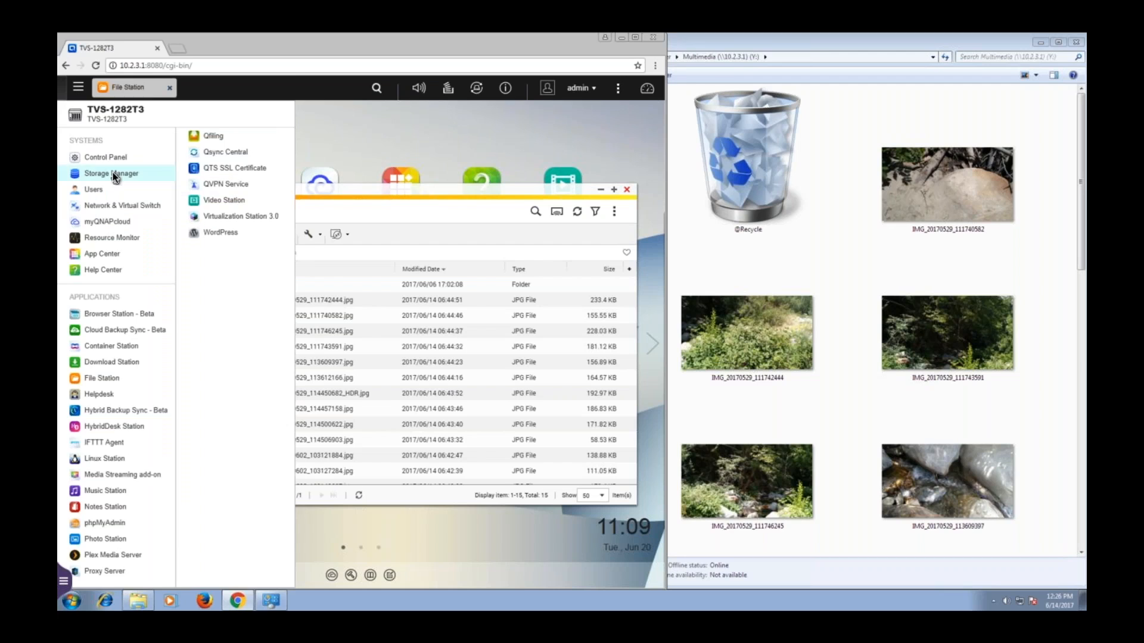
left_click(110, 174)
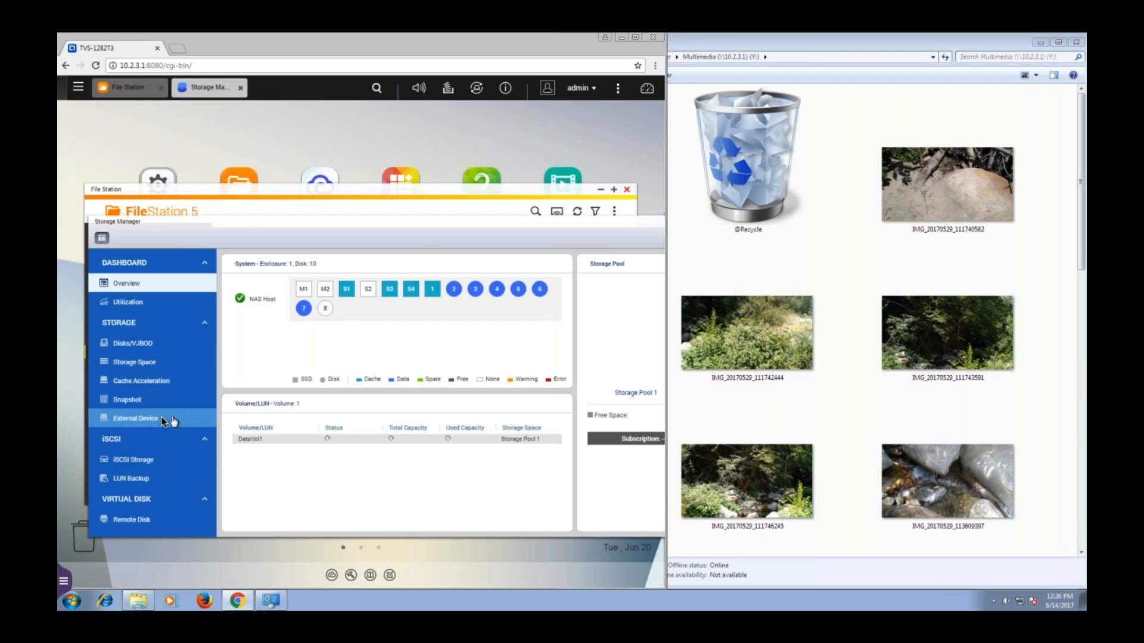
left_click(127, 399)
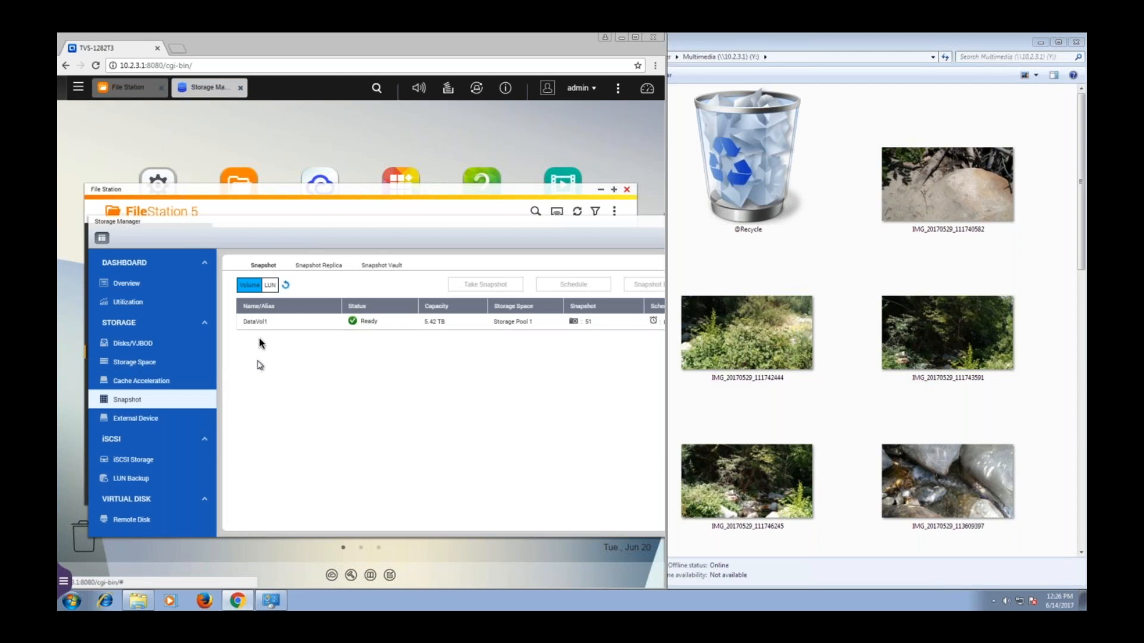
left_click(260, 322)
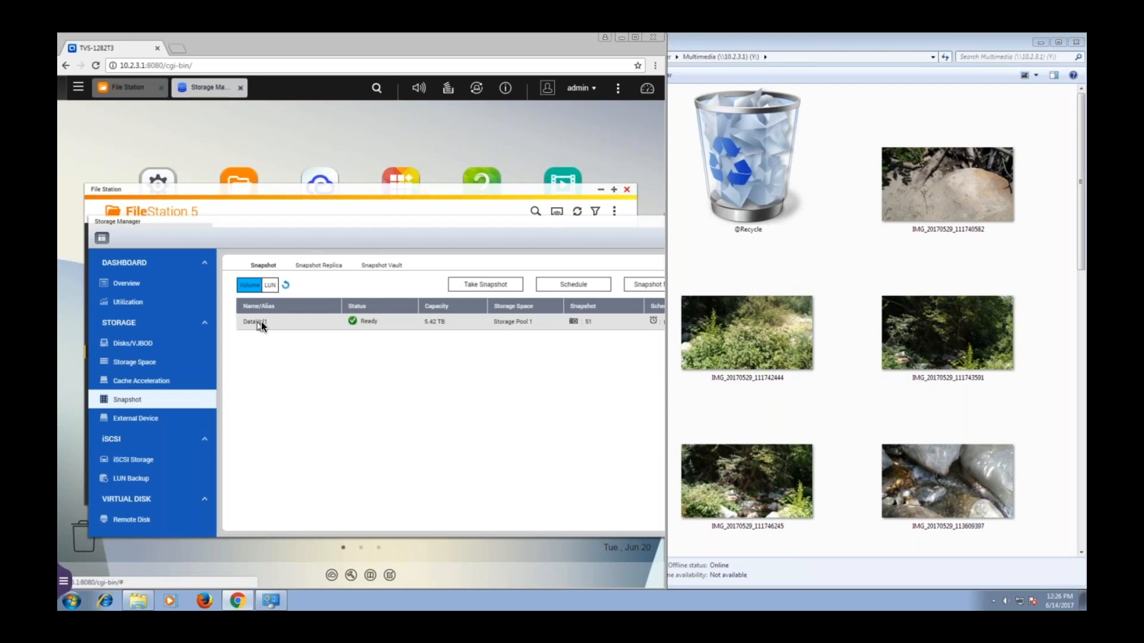
mouse_move(265, 331)
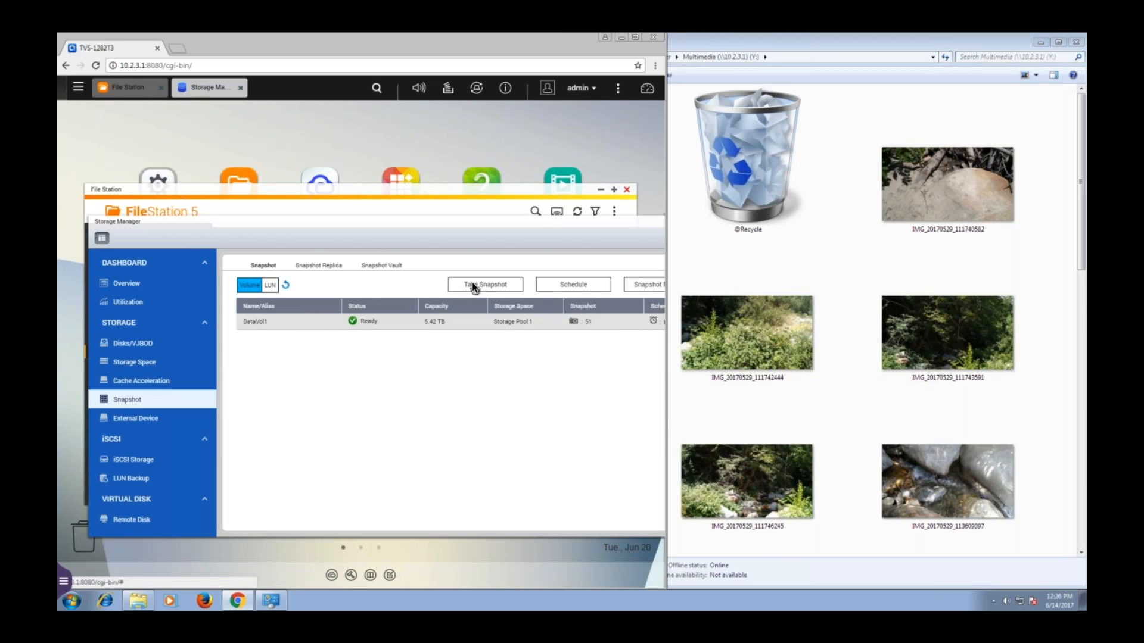
- Take a 7-day DataVol1 snapshot, raising the count to 52, and minimize Chrome
left_click(485, 285)
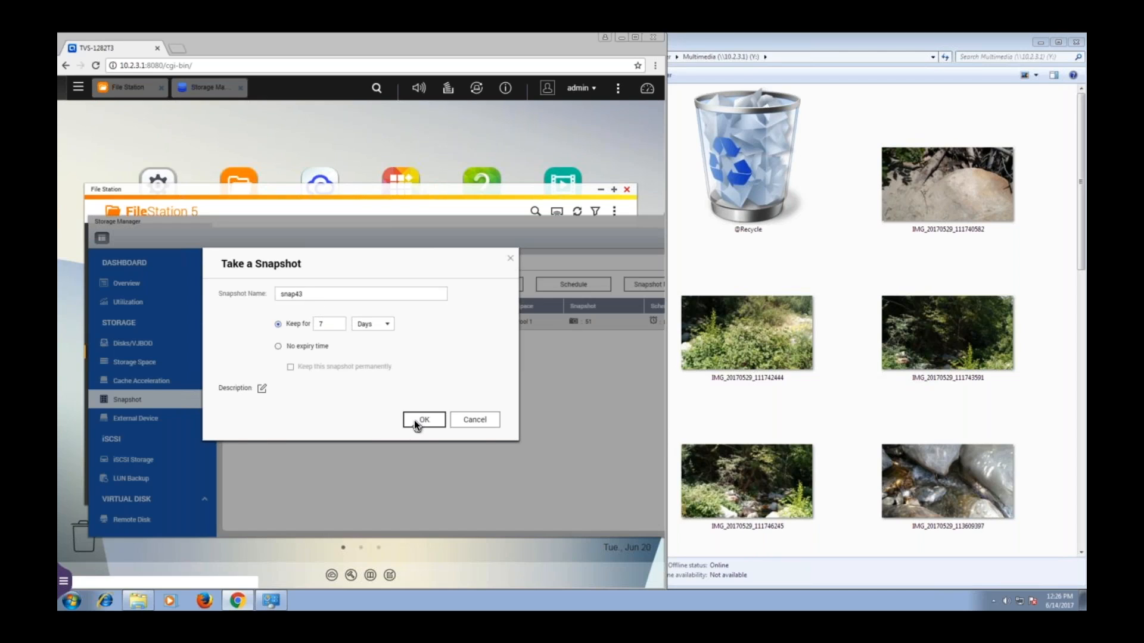
left_click(424, 419)
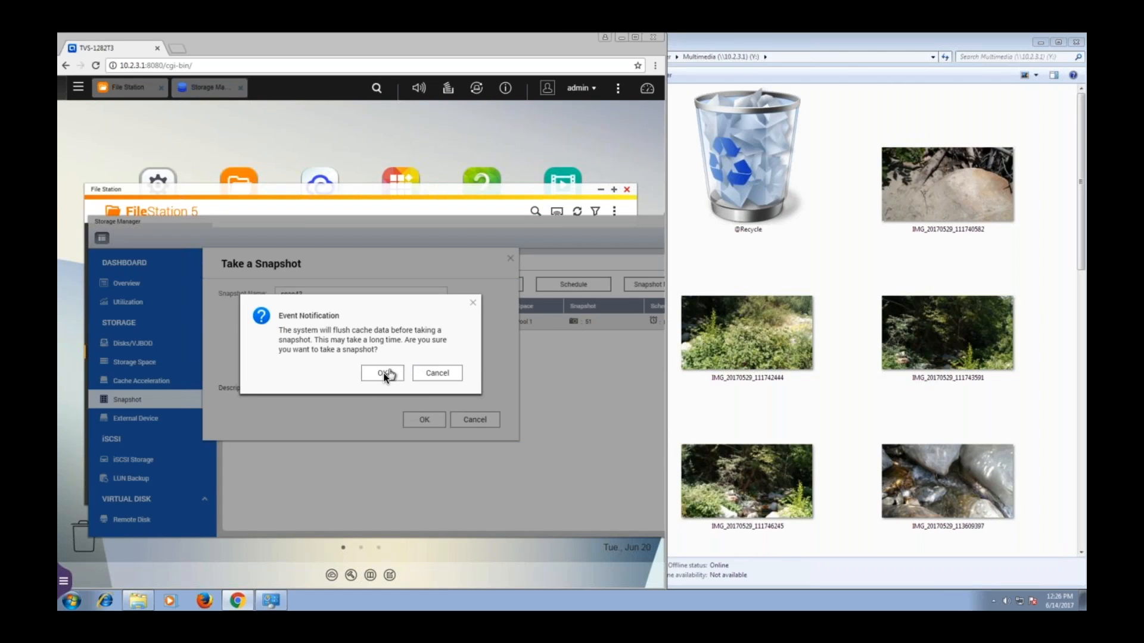
left_click(382, 373)
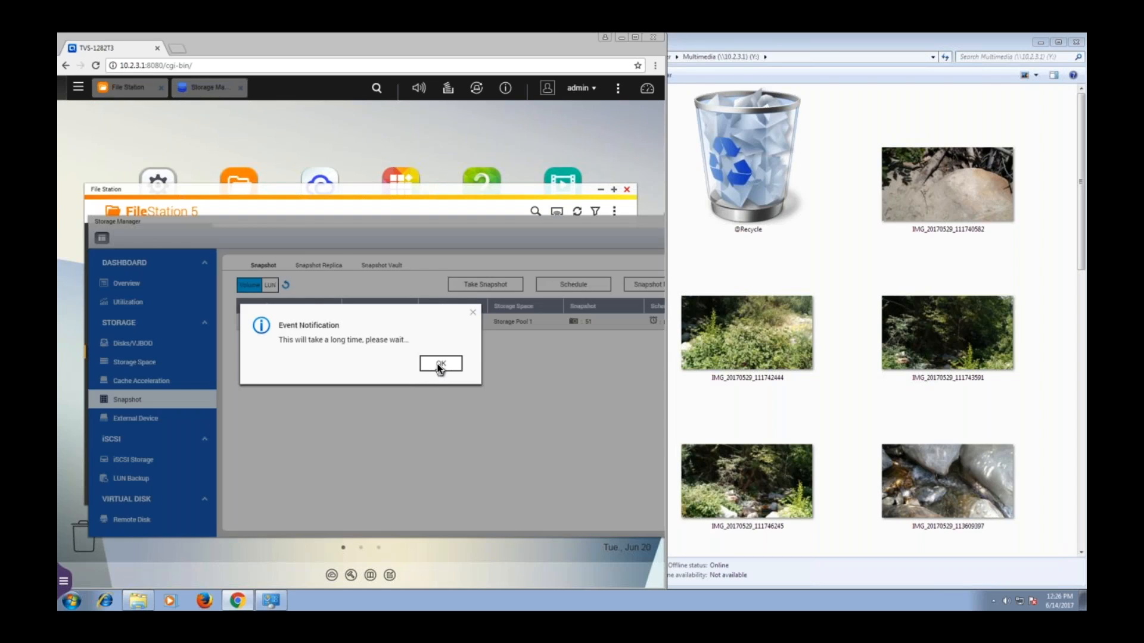
left_click(441, 364)
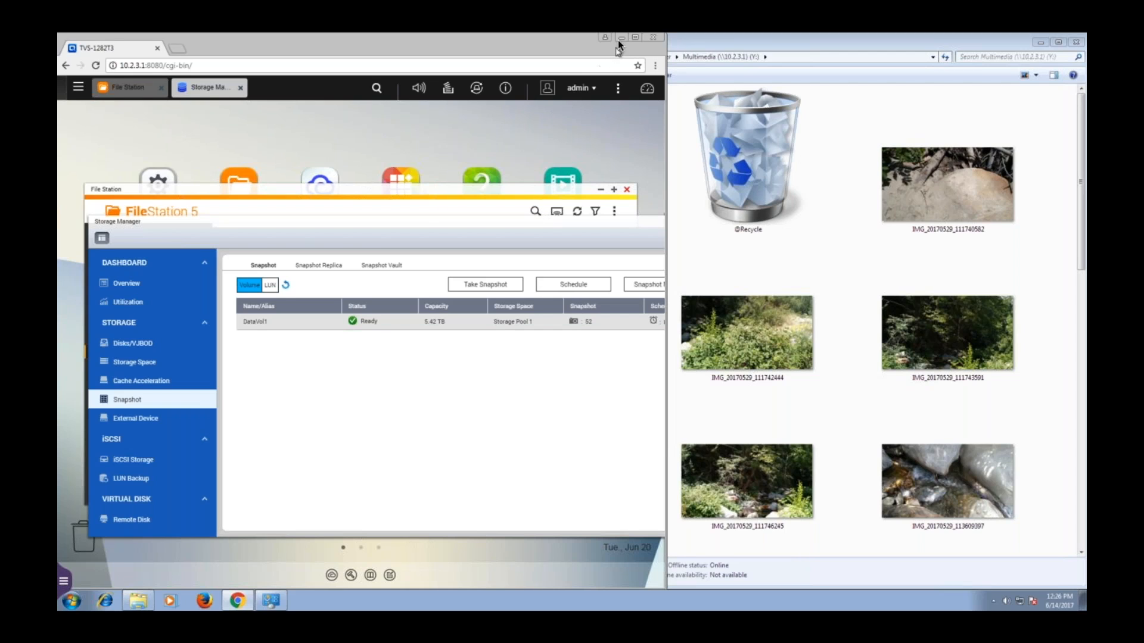
left_click(620, 37)
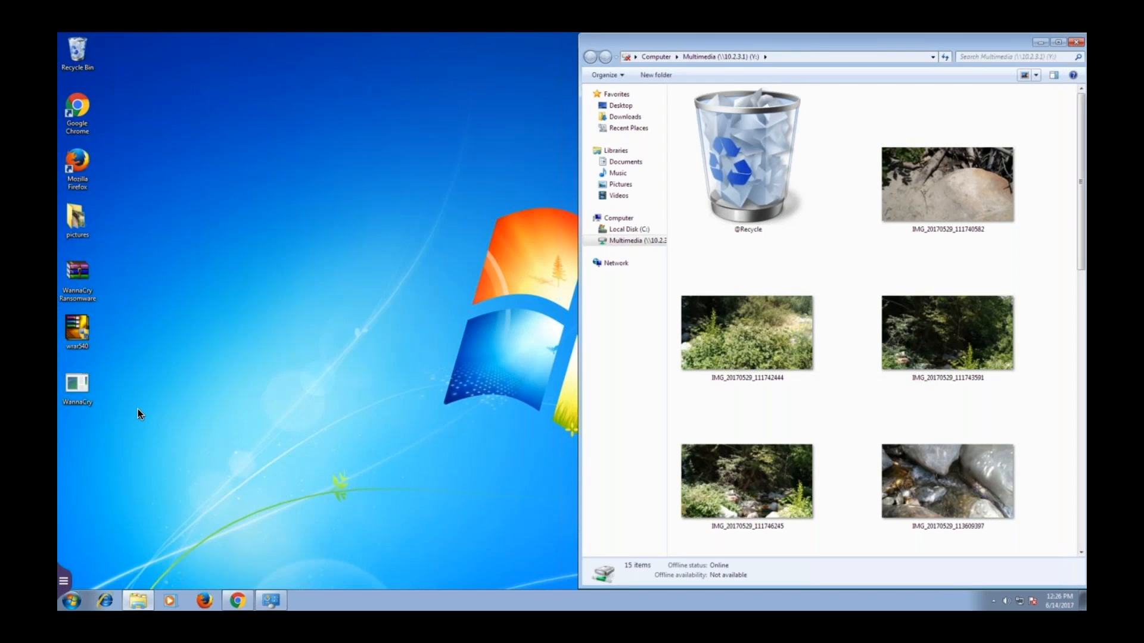
mouse_move(130, 417)
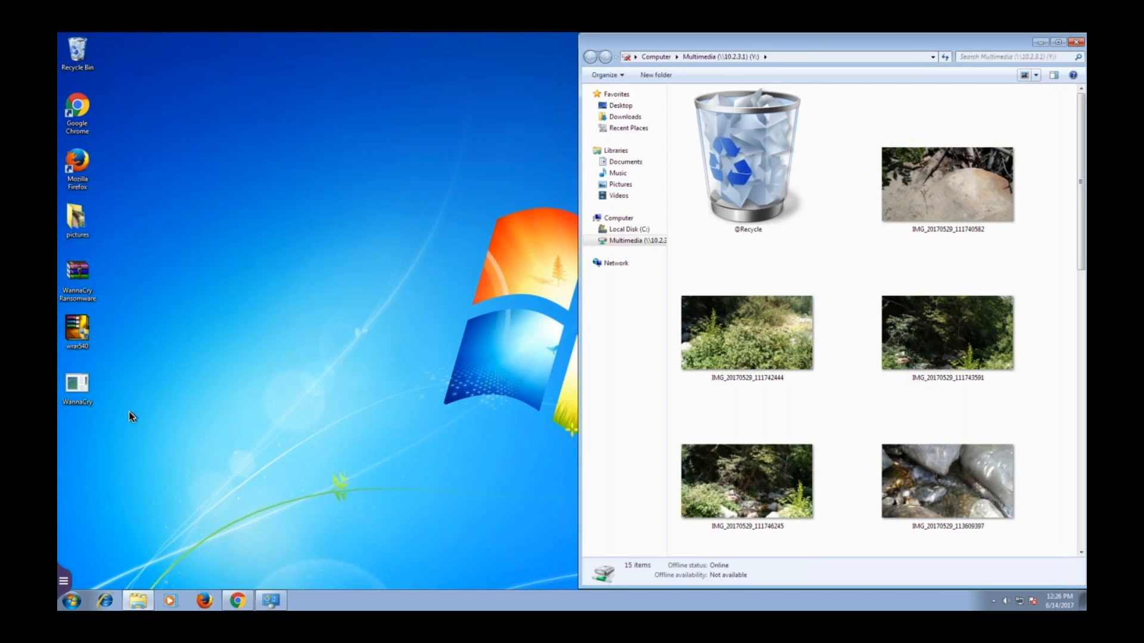
- Launch the WannaCry sample and browse the Multimedia drive as photos become .WNCRY files
left_click(76, 384)
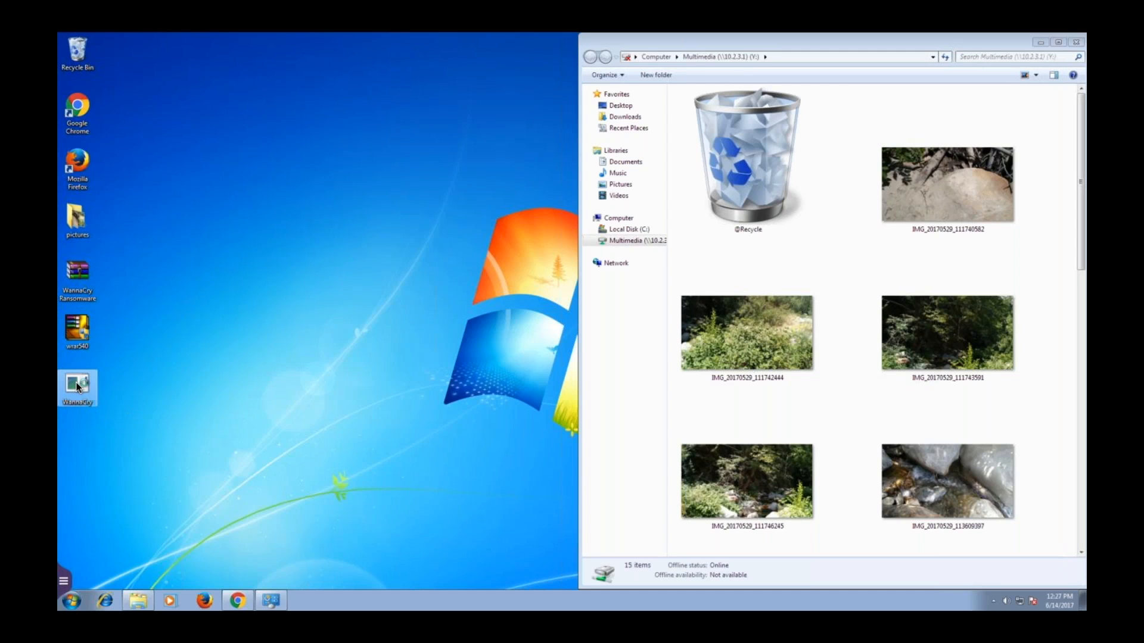
double_click(77, 386)
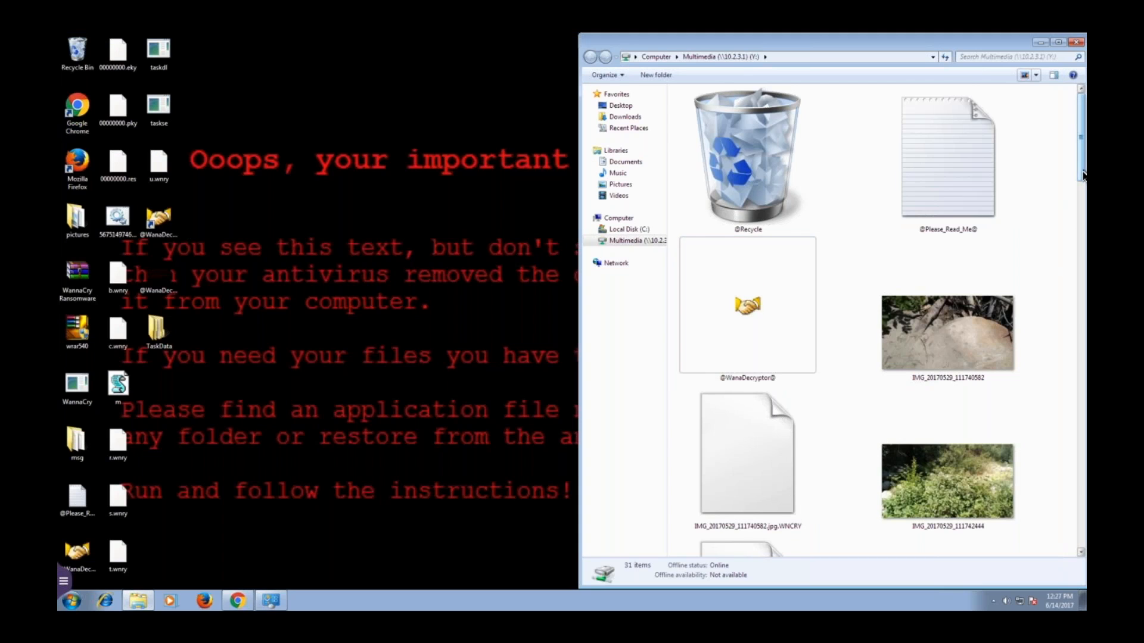
scroll("down", 3)
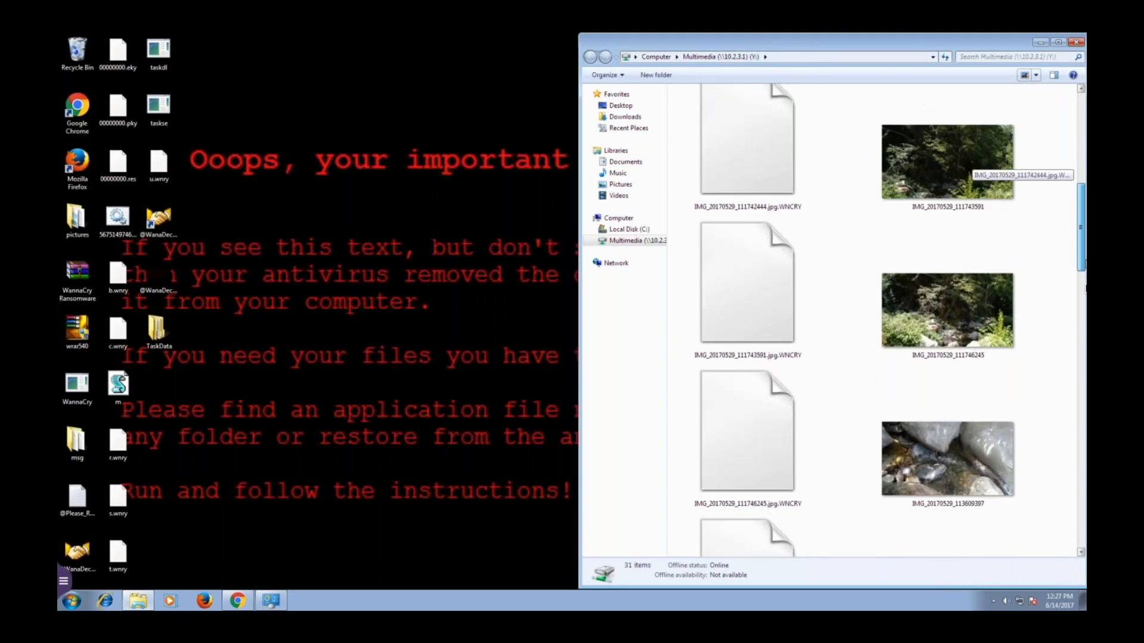
scroll("down", 3)
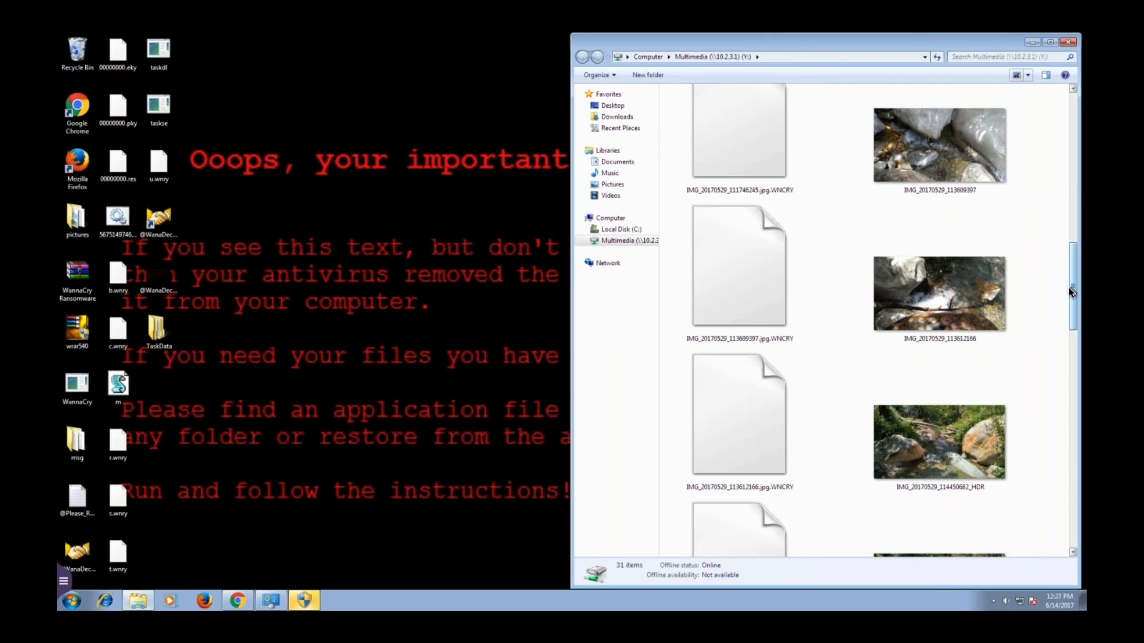
mouse_move(794, 48)
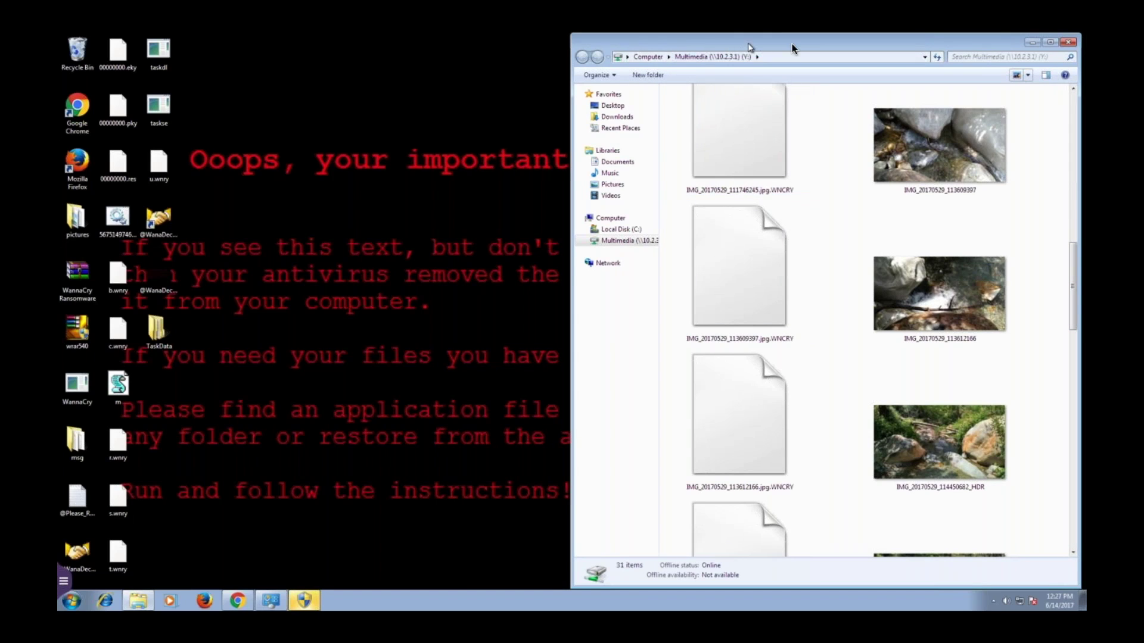
mouse_move(775, 46)
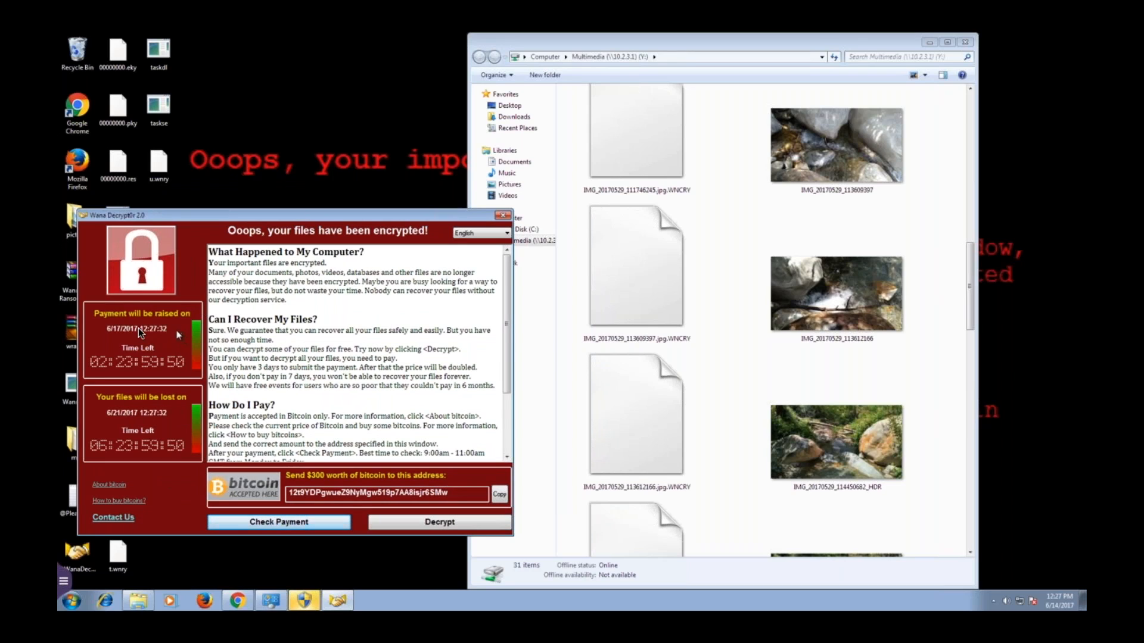
mouse_move(145, 363)
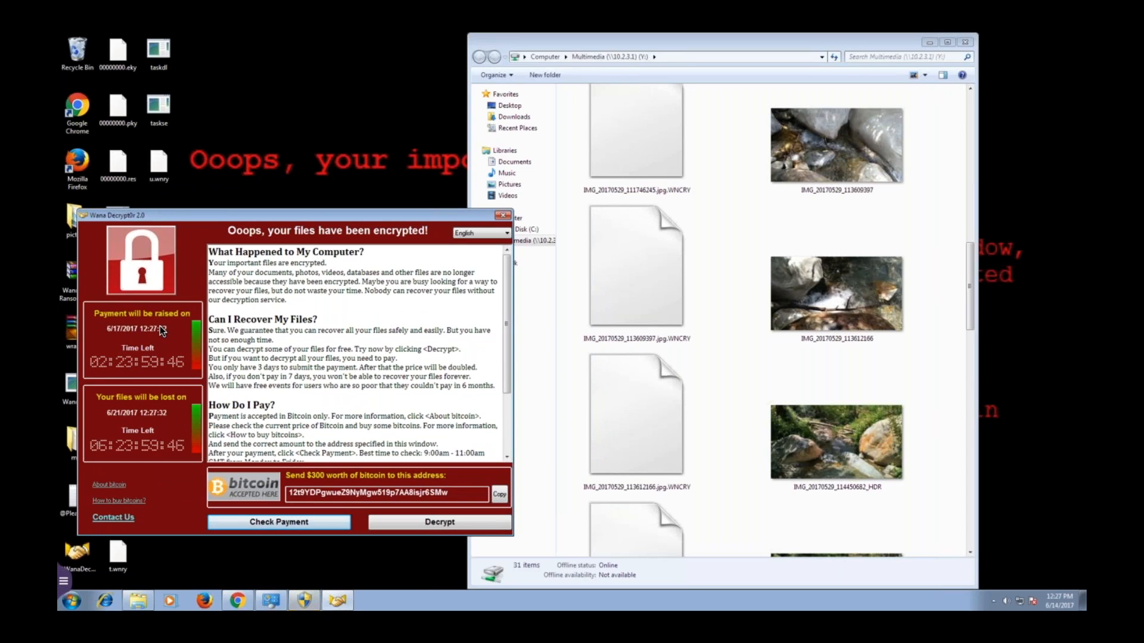
mouse_move(143, 370)
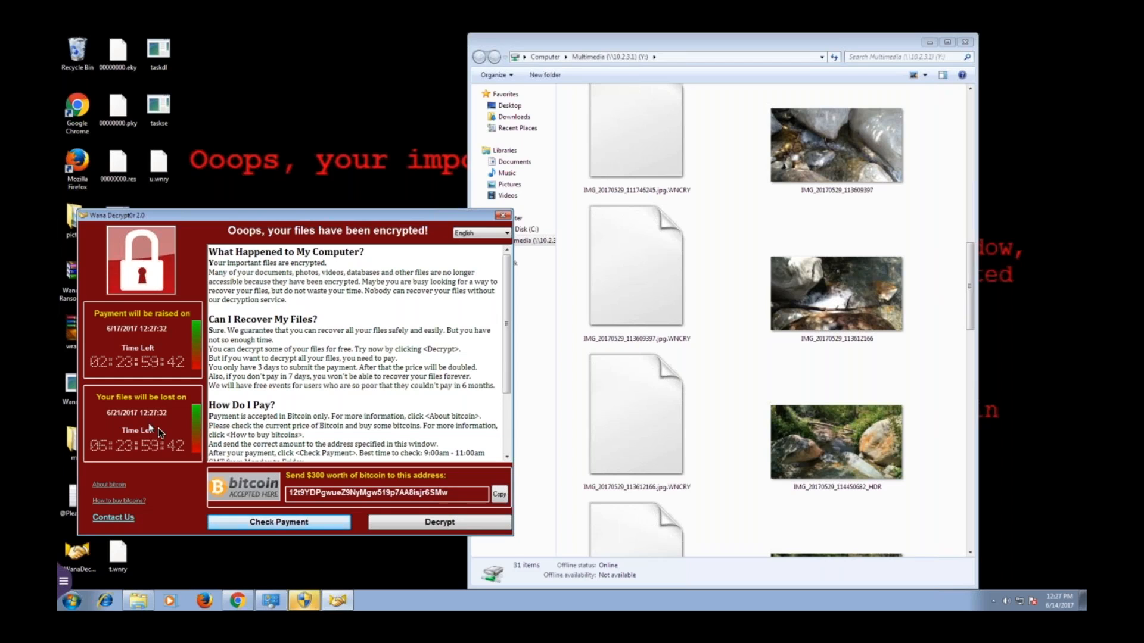
mouse_move(127, 413)
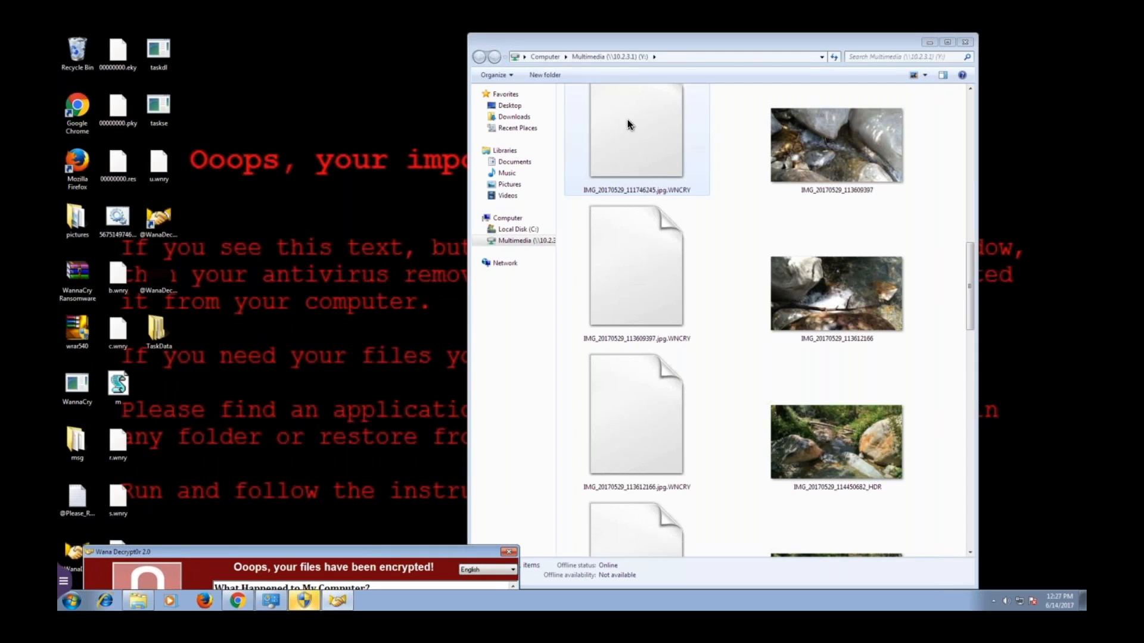
mouse_move(700, 108)
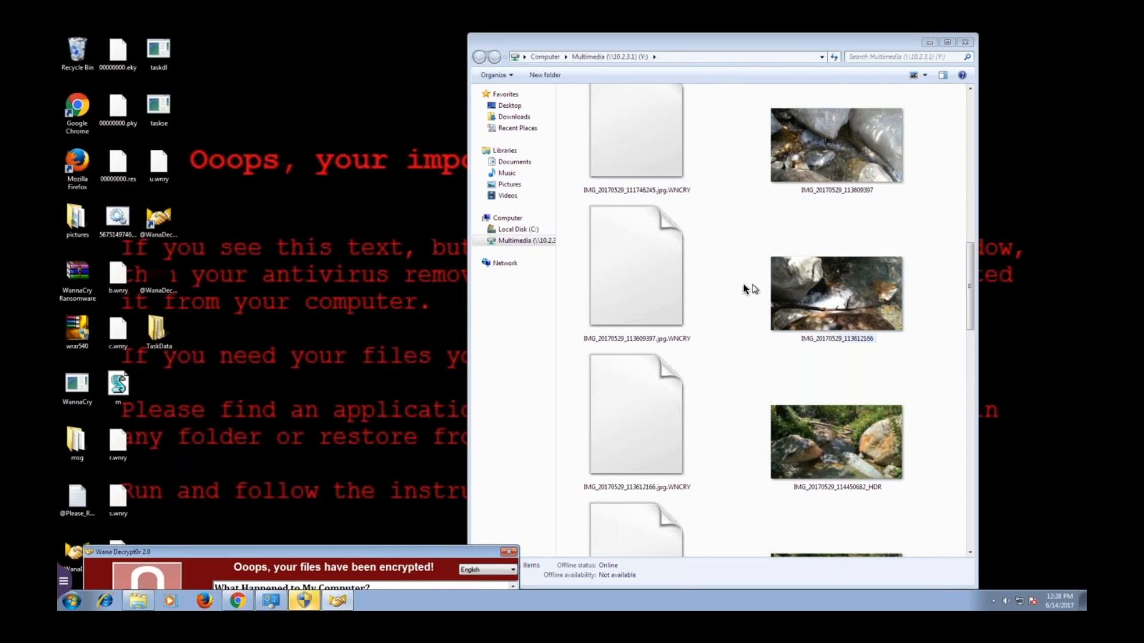
- Compare Explorer's Multimedia drive with File Station's Multimedia folder, all 17 files WNCRY
scroll("down", 3)
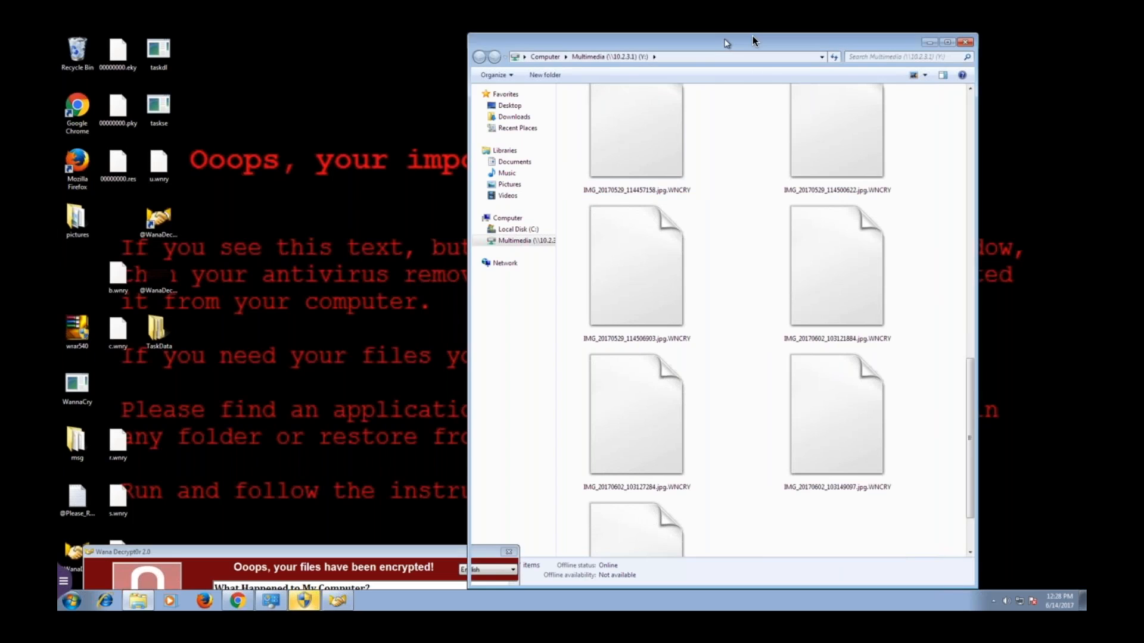
left_click_drag(725, 42, 838, 42)
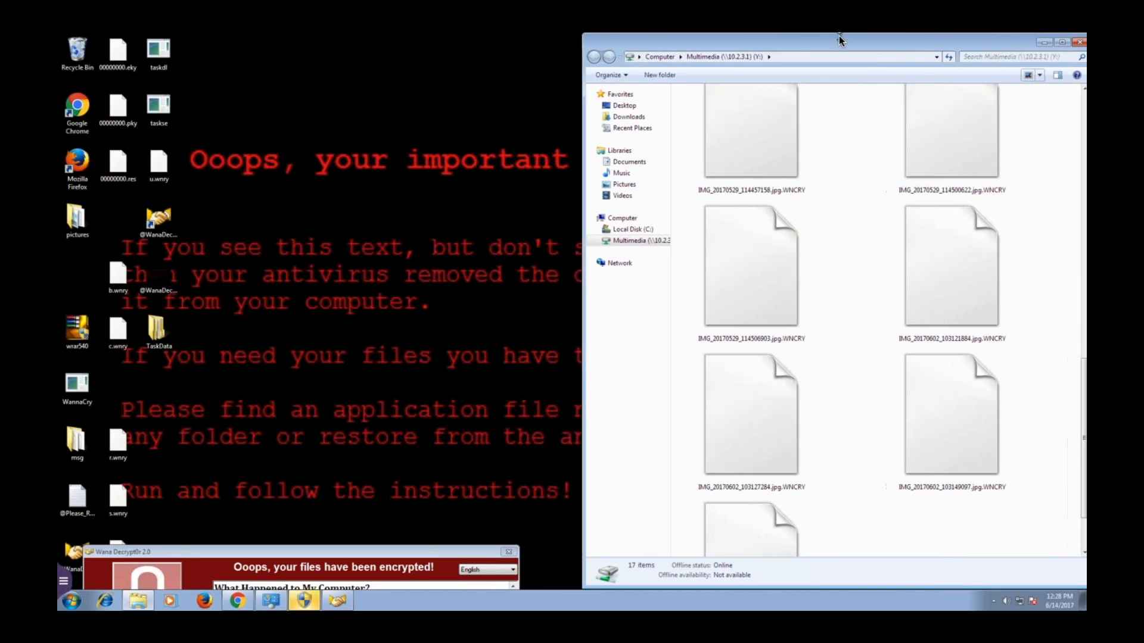
mouse_move(540, 231)
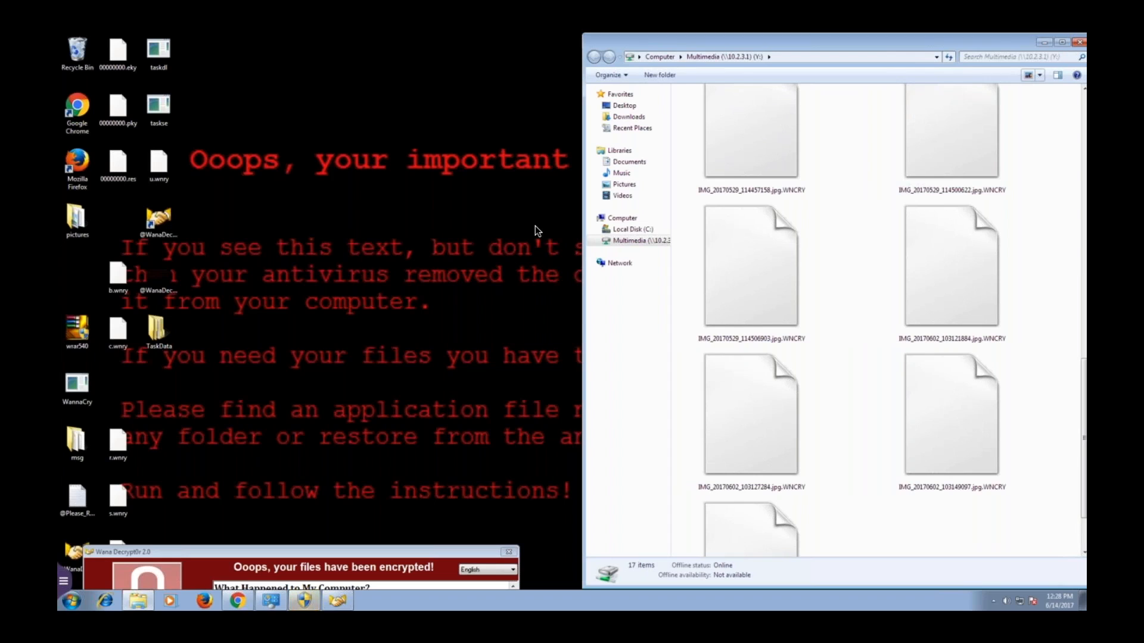
mouse_move(489, 233)
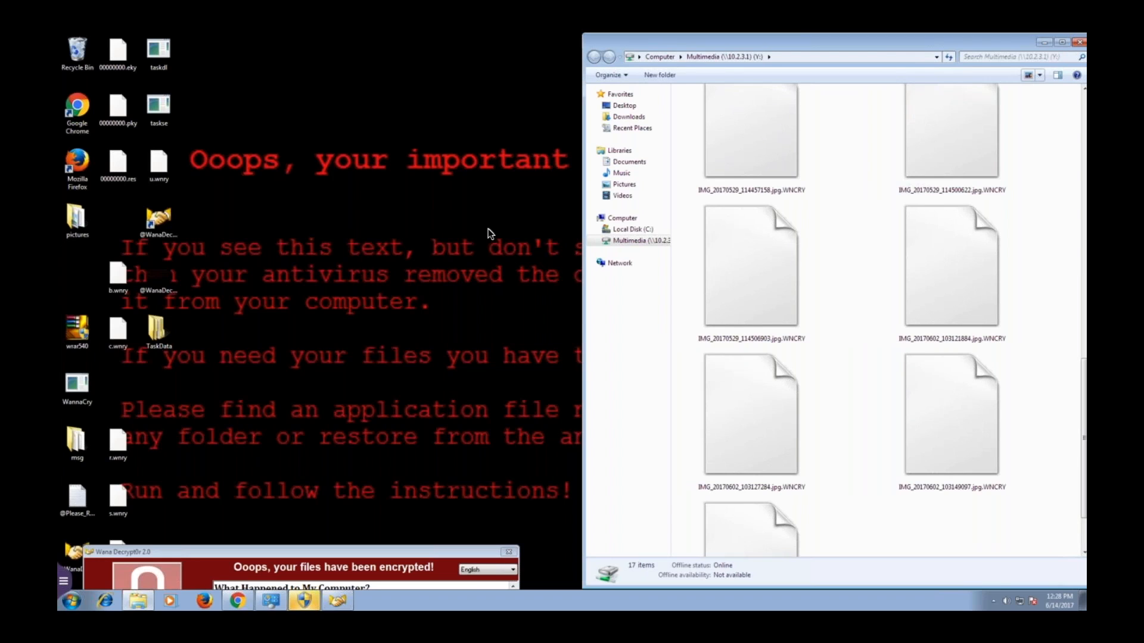
mouse_move(484, 238)
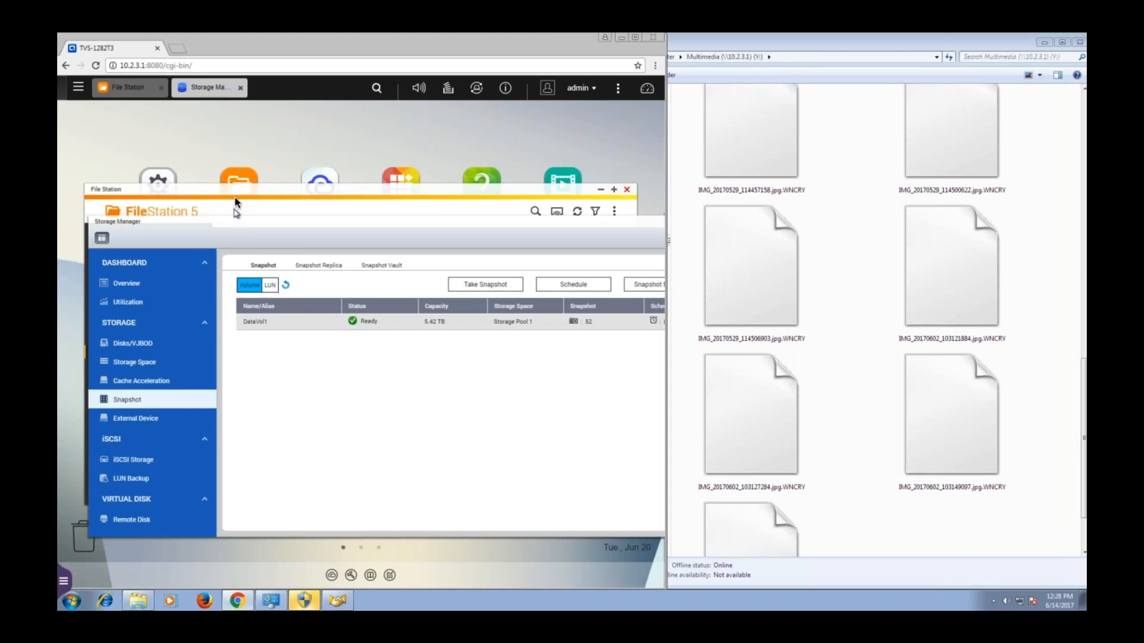
left_click(238, 181)
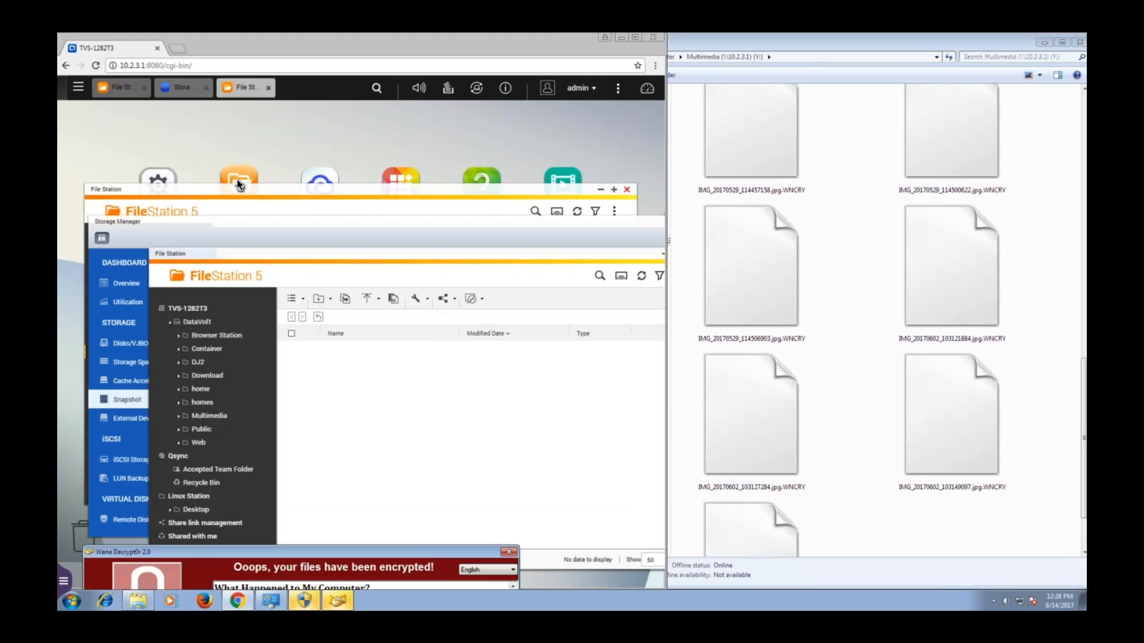
left_click(208, 415)
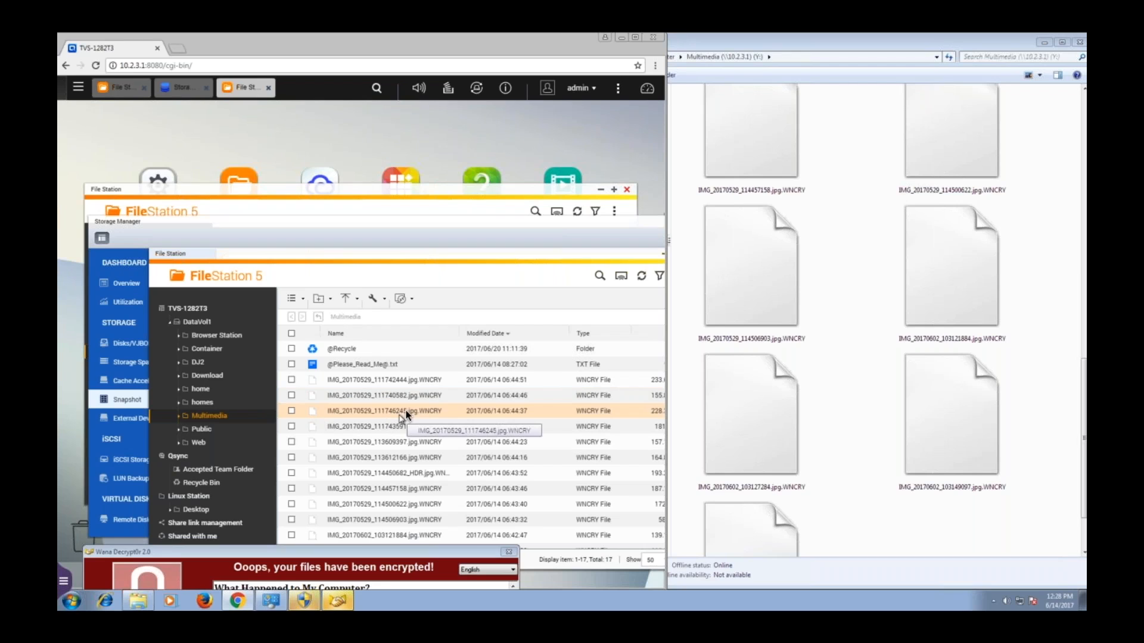
mouse_move(418, 415)
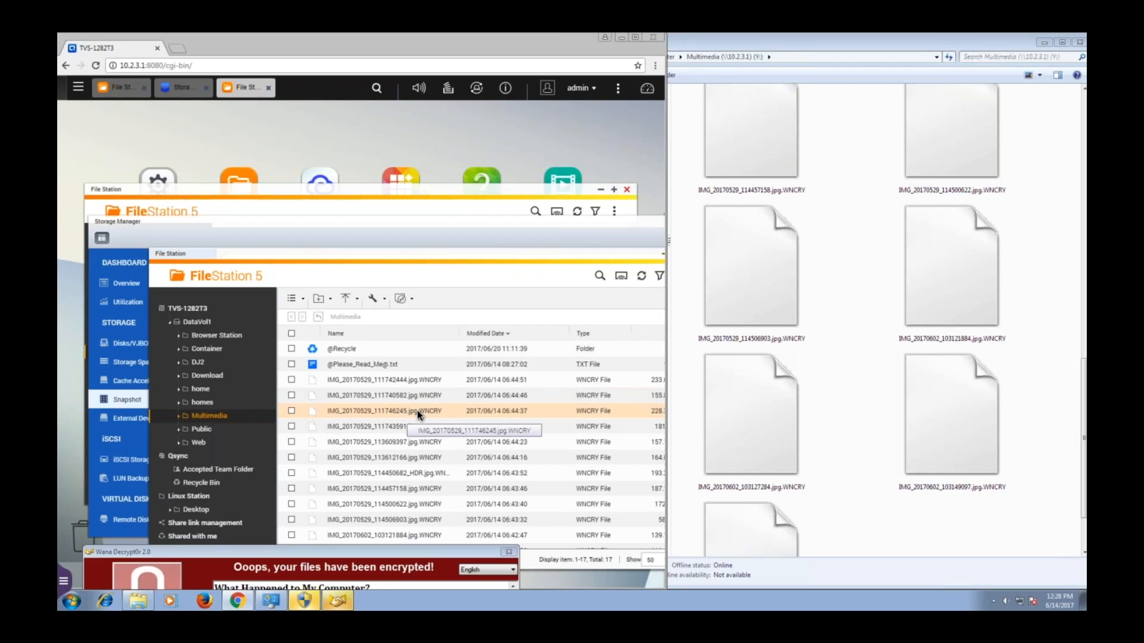
mouse_move(532, 173)
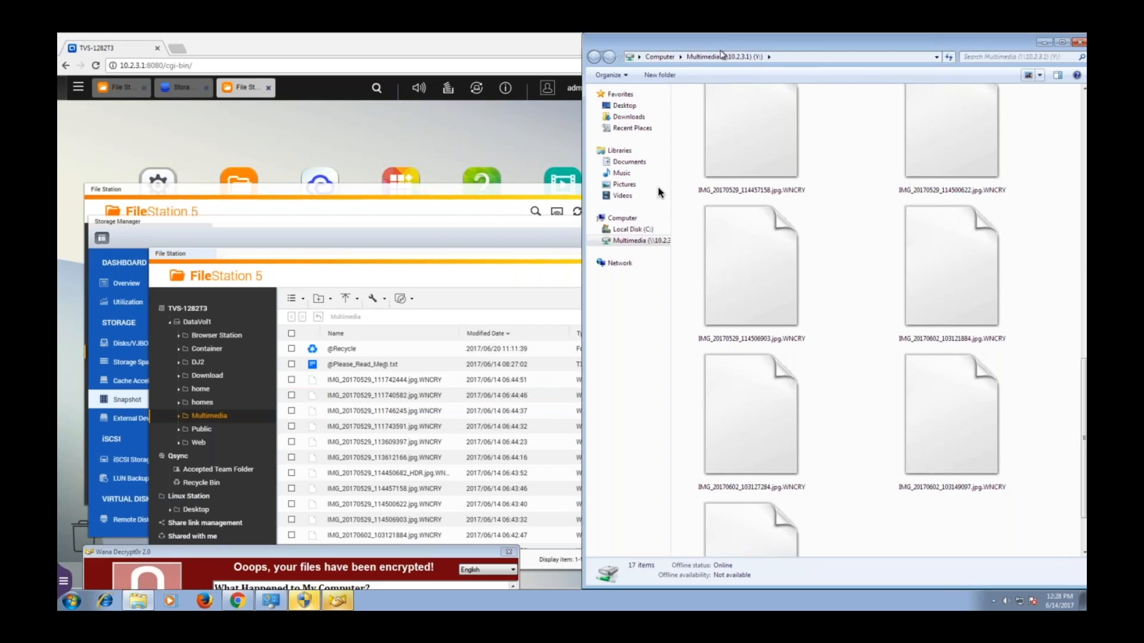
- Disconnect the Multimedia (Y:) network drive, confirming despite its open files
left_click(629, 241)
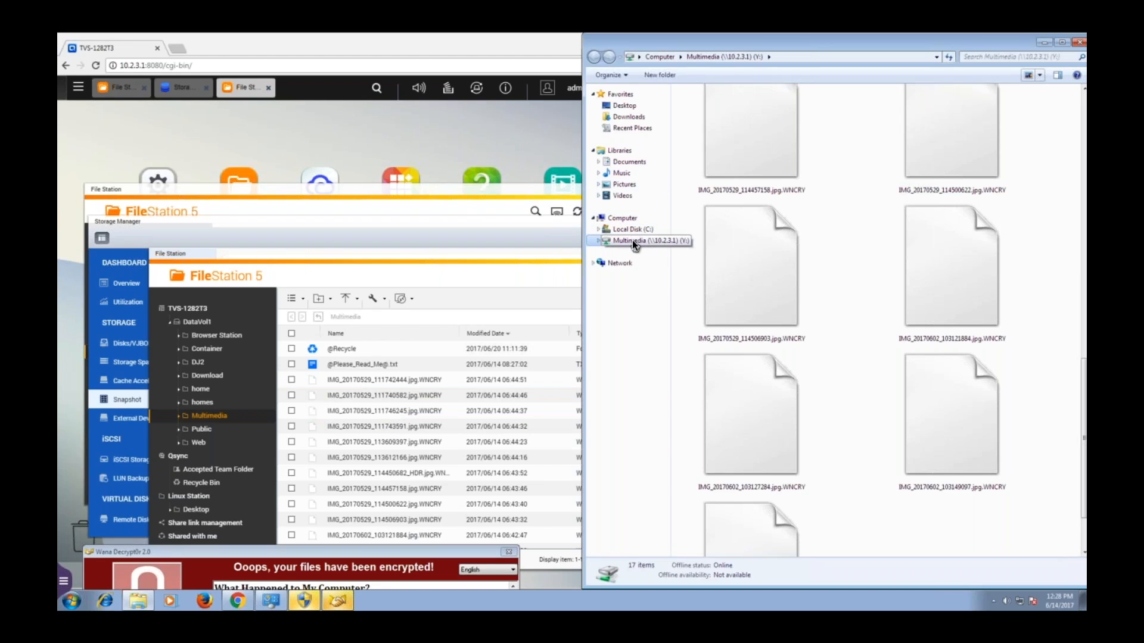
right_click(632, 241)
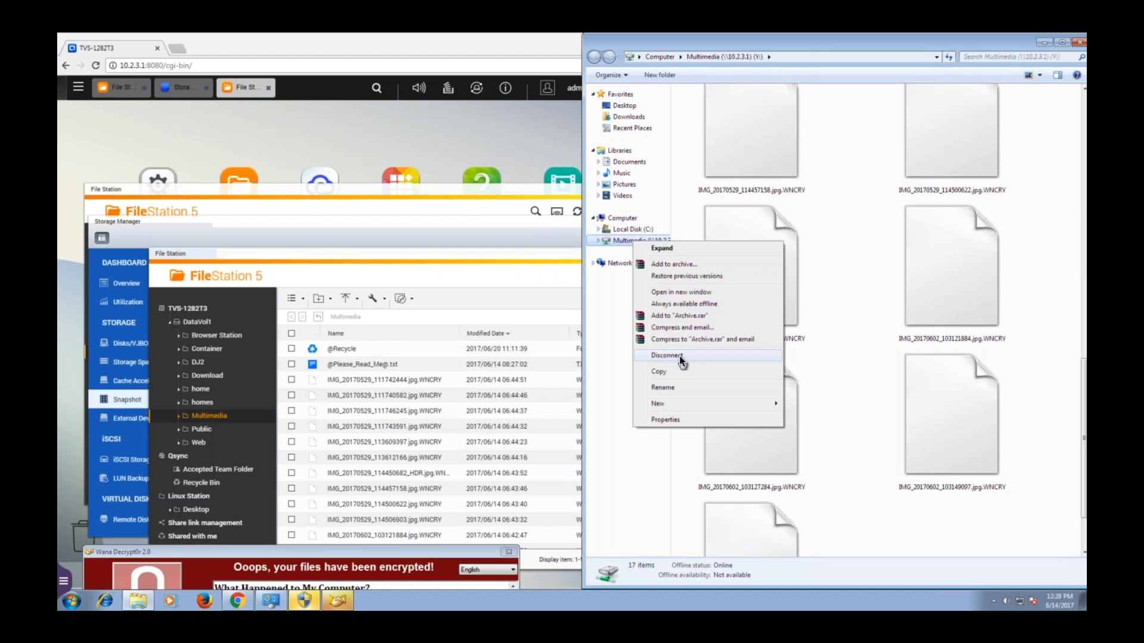
left_click(667, 355)
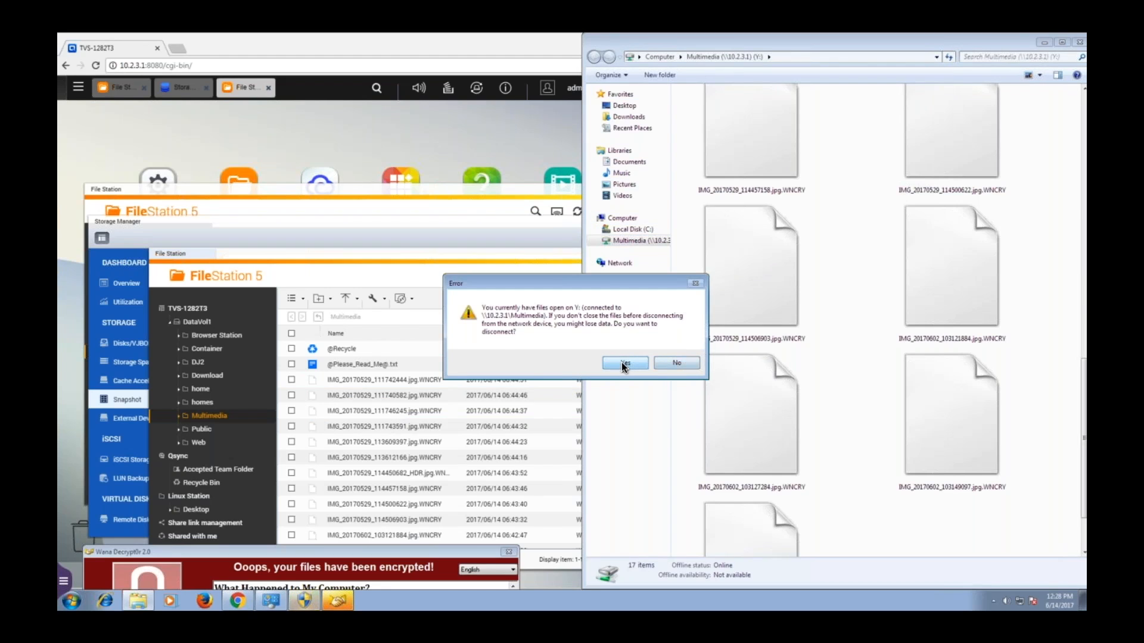
left_click(625, 362)
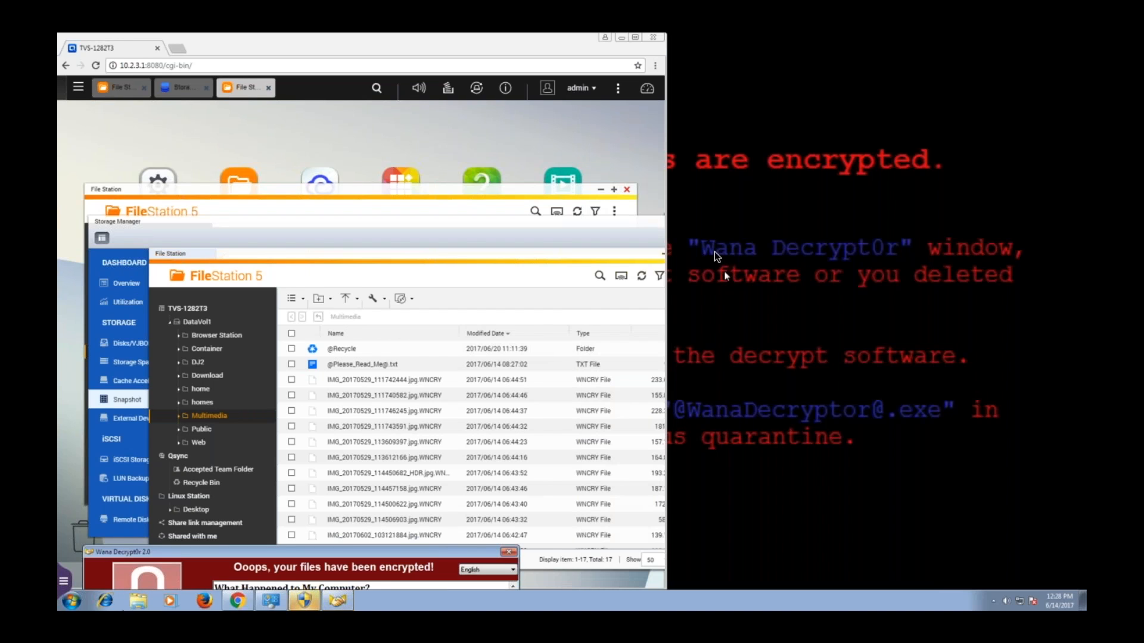
mouse_move(739, 224)
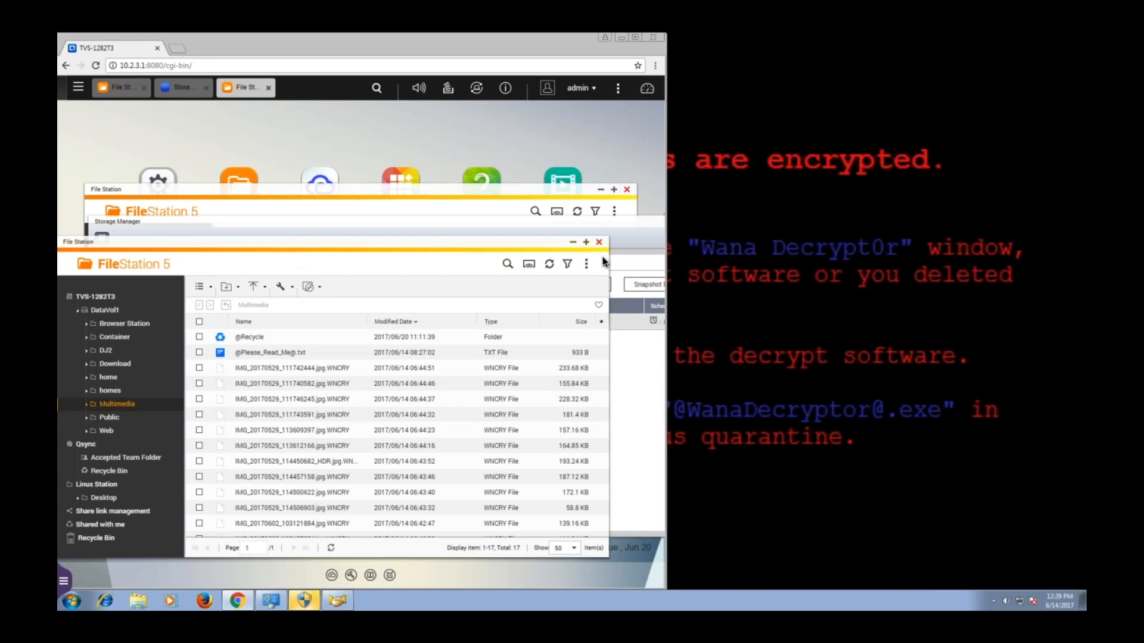
mouse_move(599, 243)
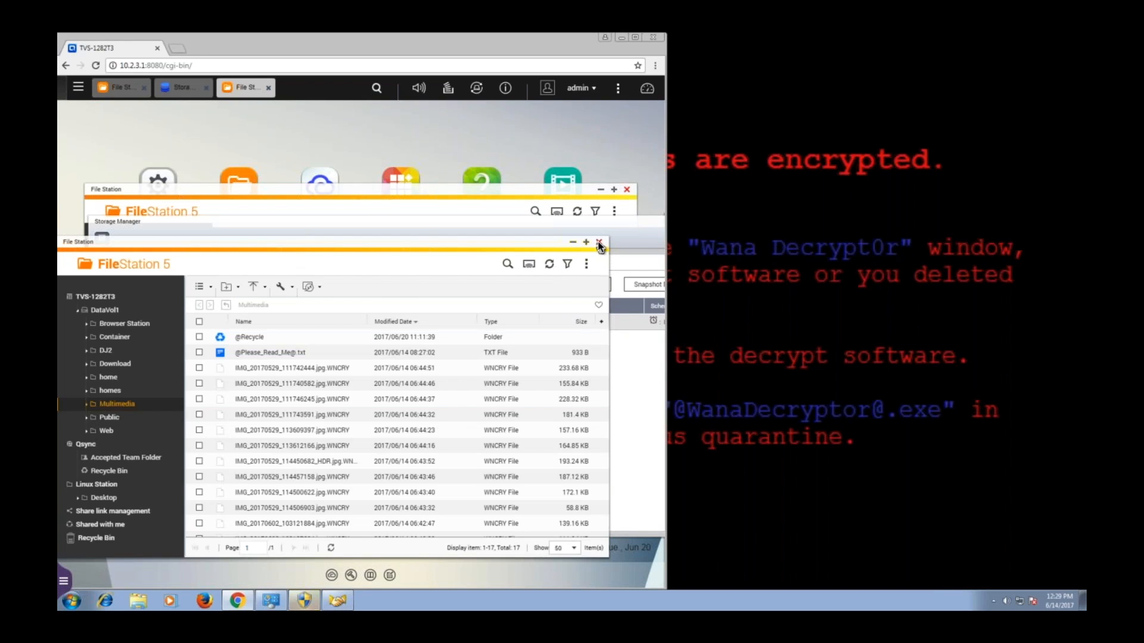
- Close File Station, leaving Storage Manager's DataVol1 Snapshot page with 52 snapshots
left_click(600, 242)
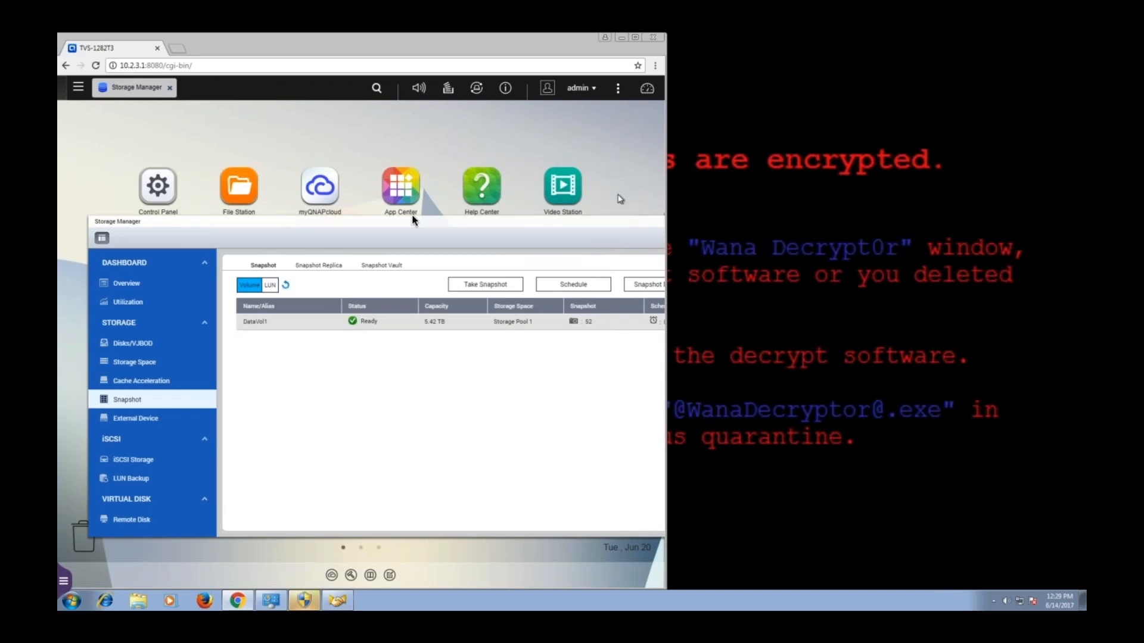
mouse_move(314, 336)
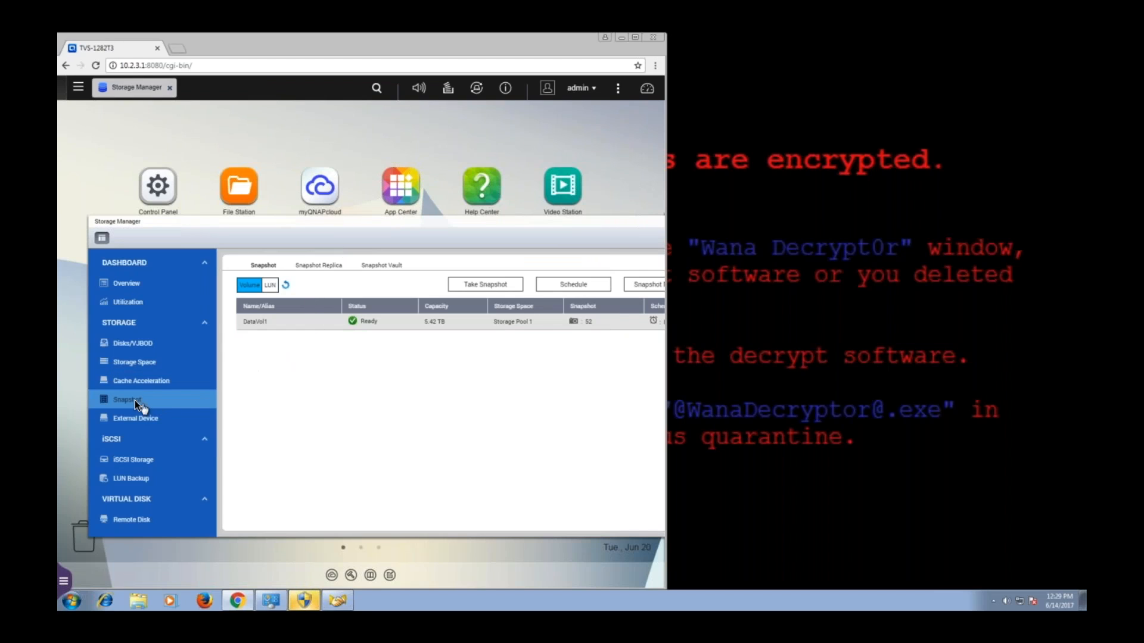
mouse_move(258, 325)
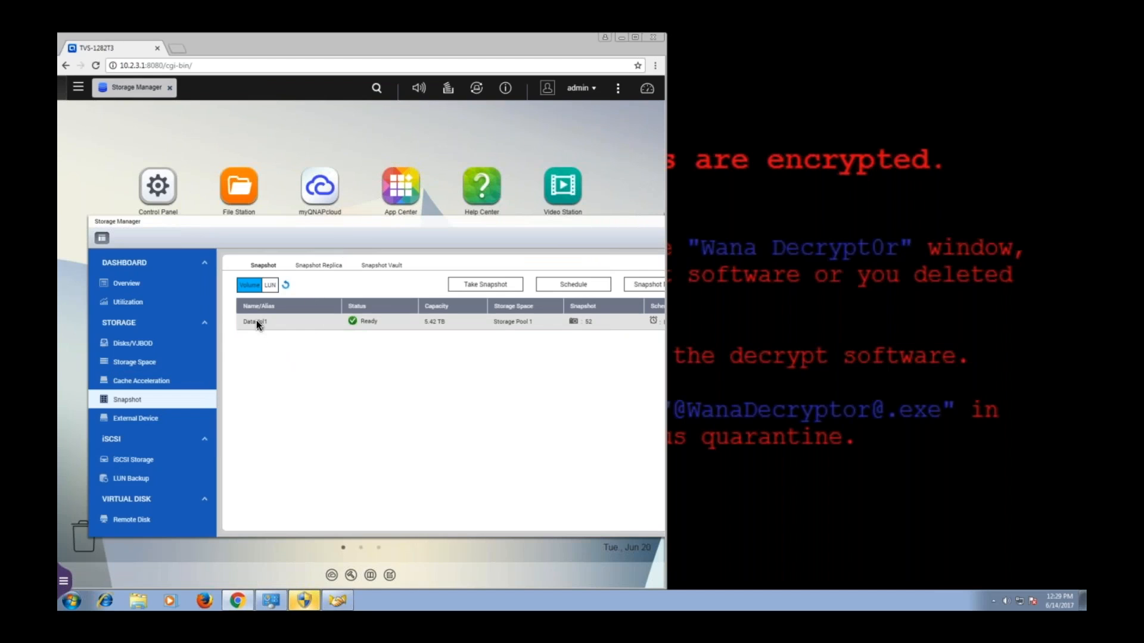
mouse_move(361, 224)
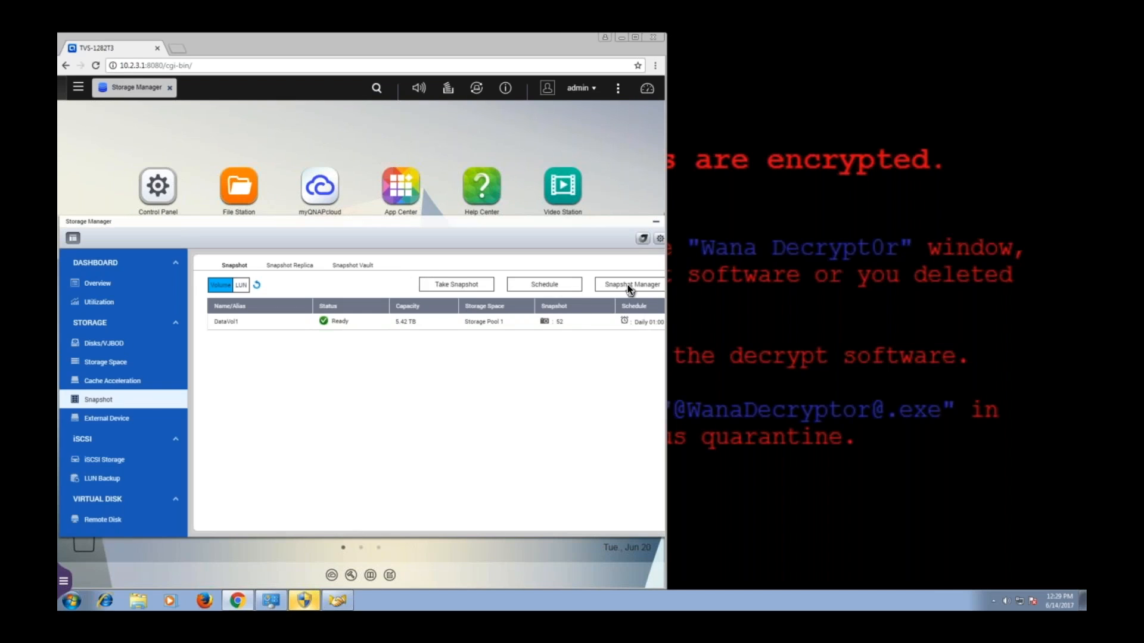
mouse_move(590, 373)
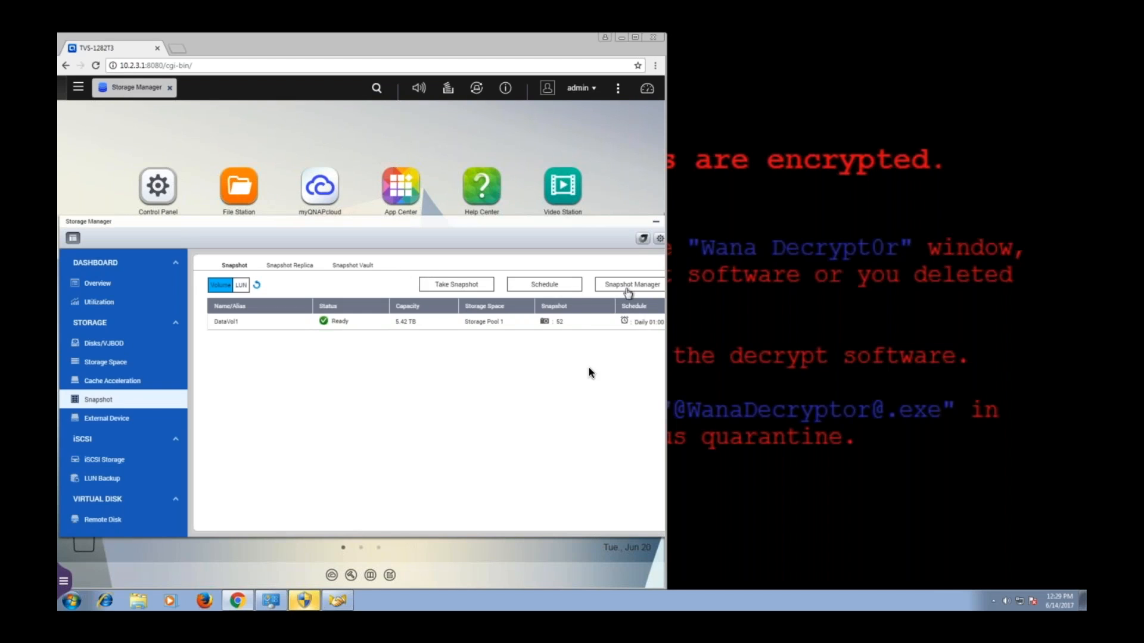
mouse_move(475, 473)
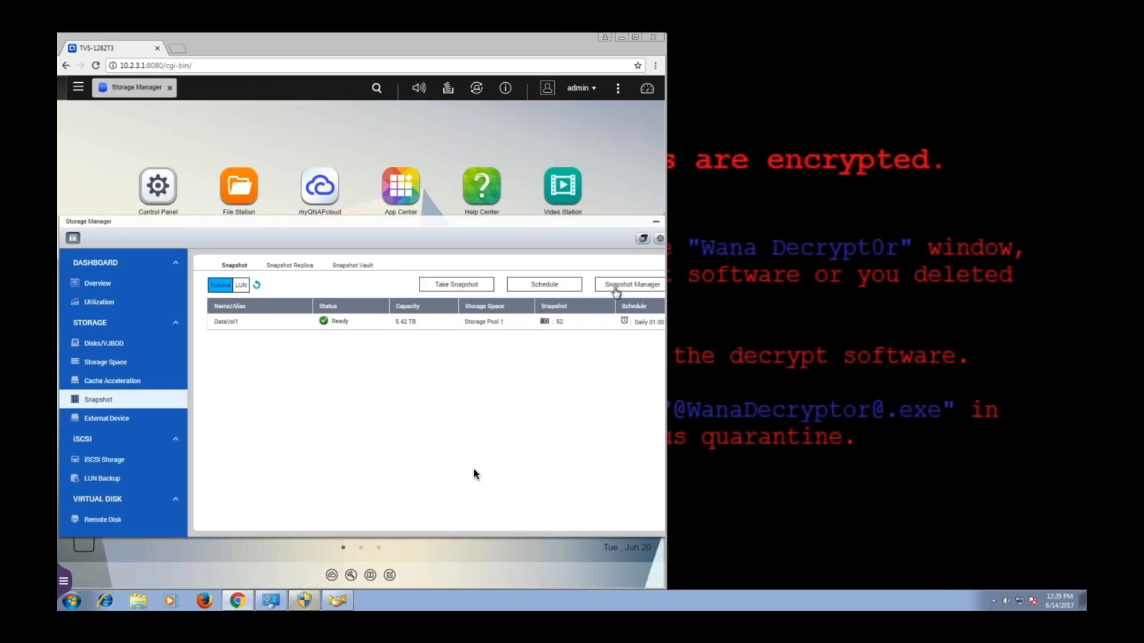
mouse_move(616, 287)
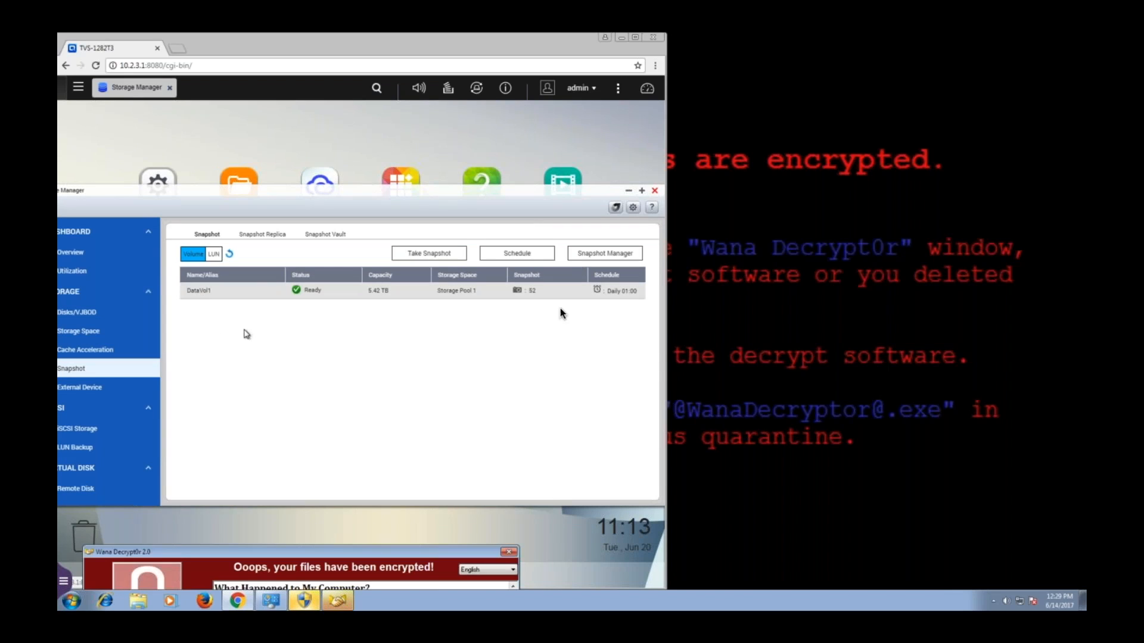
- Open Snapshot Manager for DataVol1, select snap43 from 20 Jun 2017, and toggle Day/Hour view
left_click(604, 253)
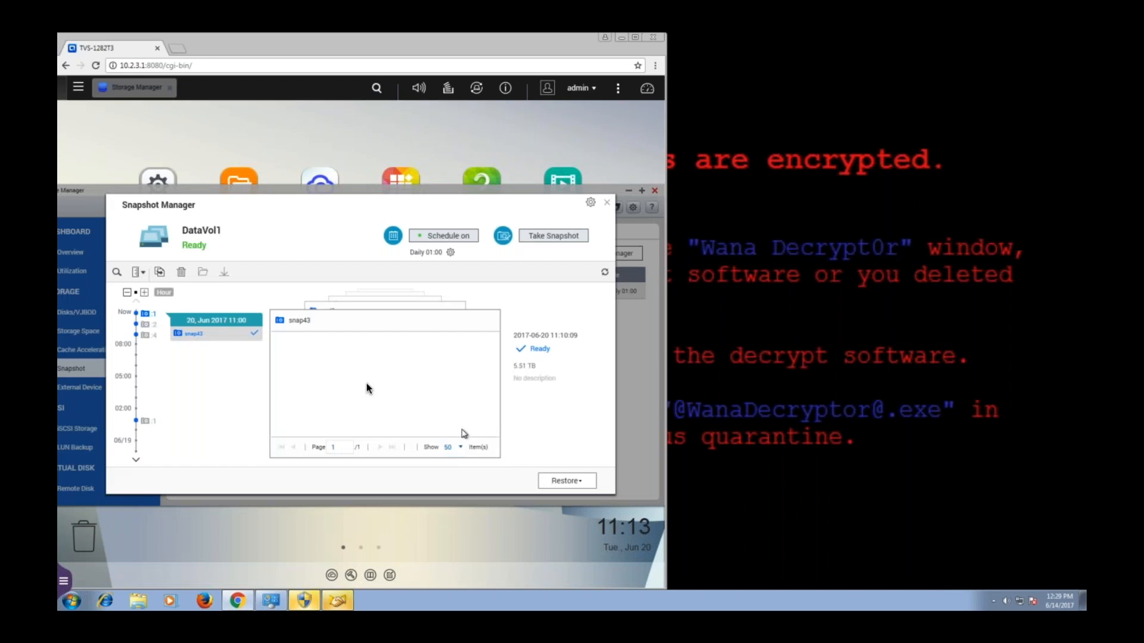
left_click(191, 333)
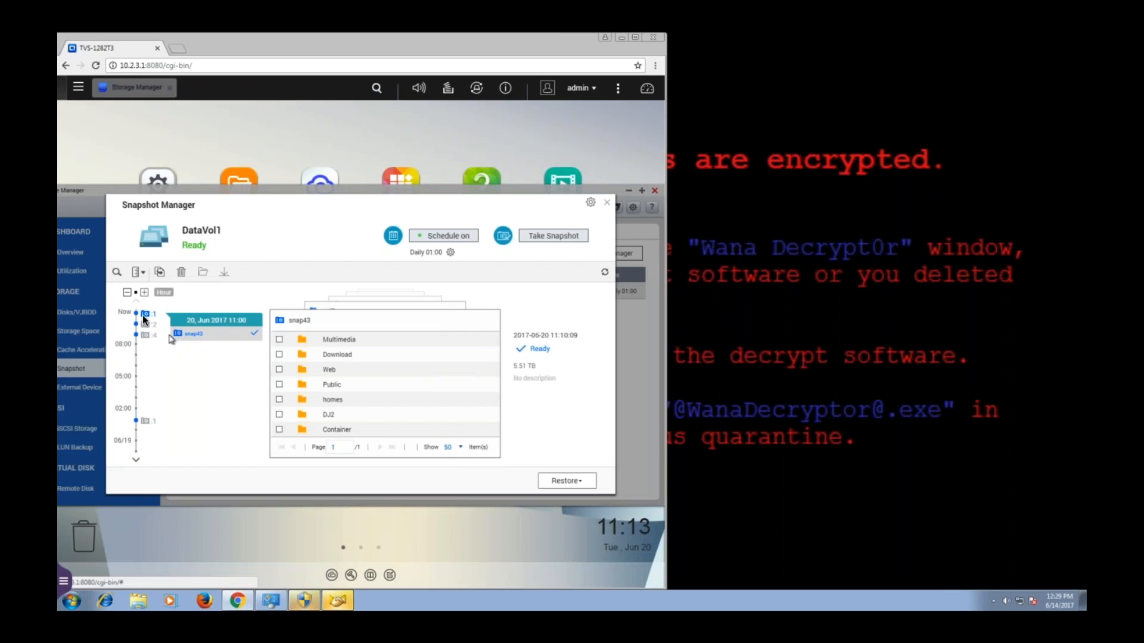
left_click(163, 292)
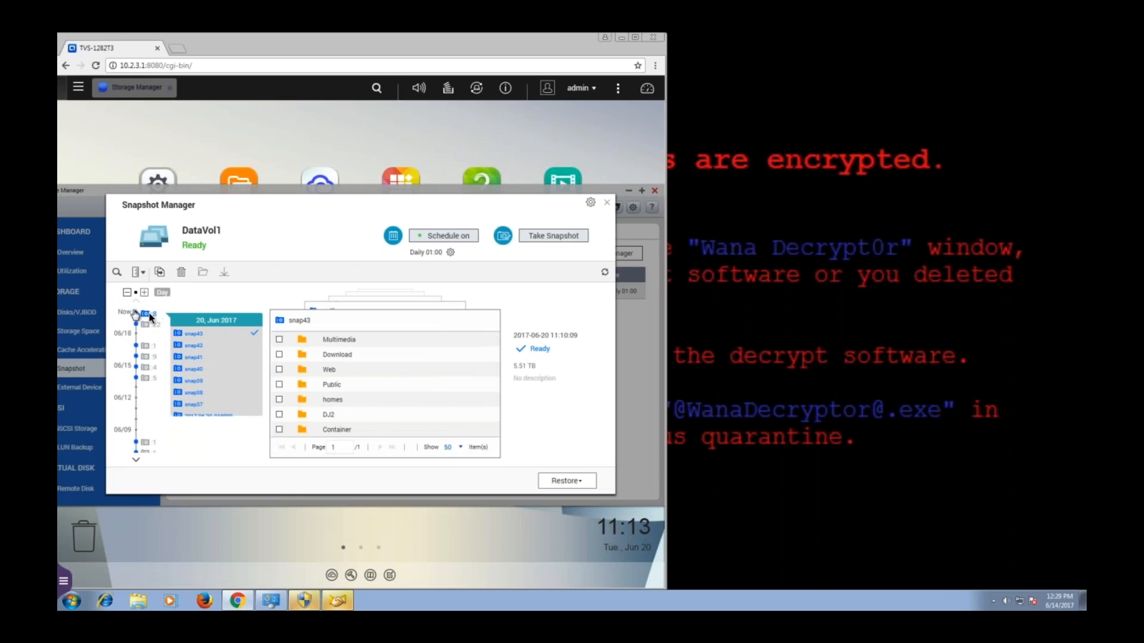
left_click(165, 292)
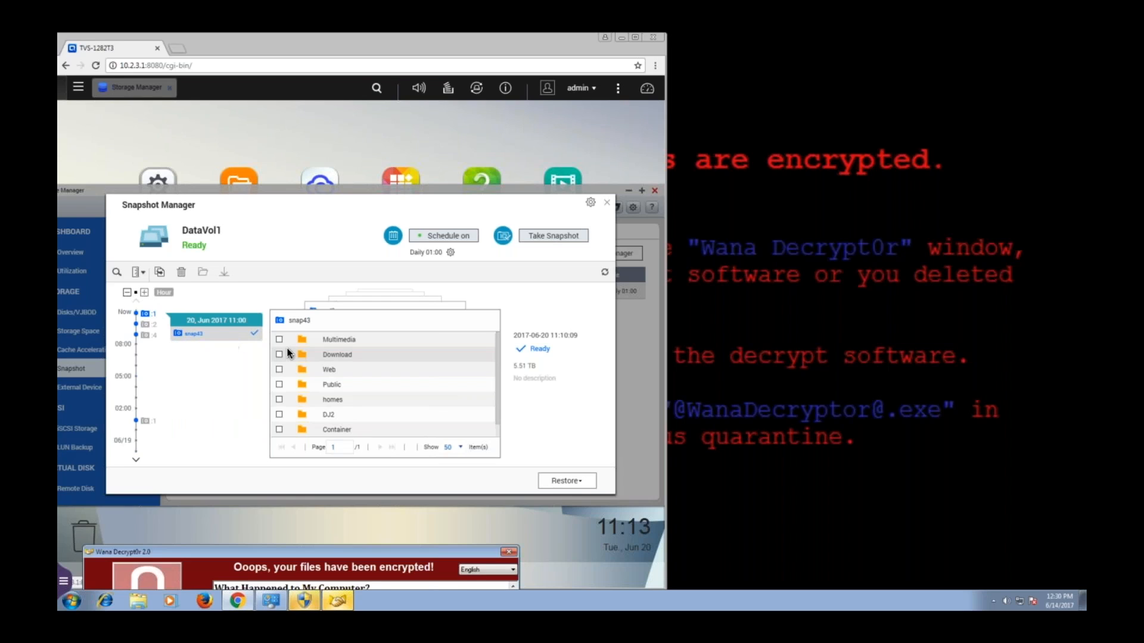
mouse_move(317, 343)
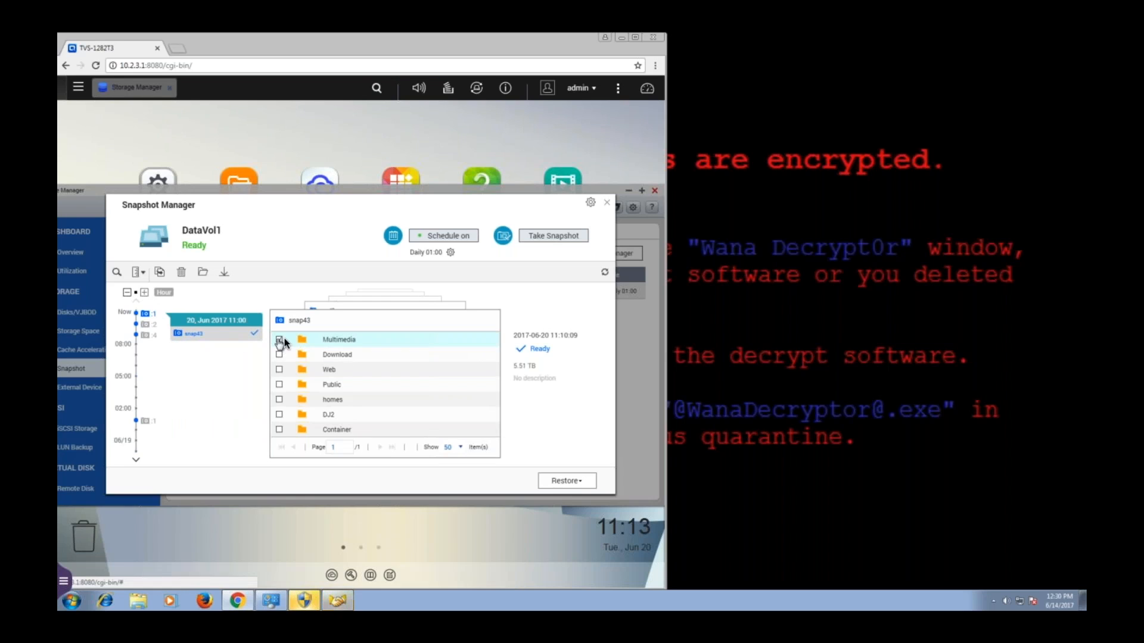
- Tick the Multimedia checkbox in snap43's folder list, toggling until it stays marked
left_click(278, 340)
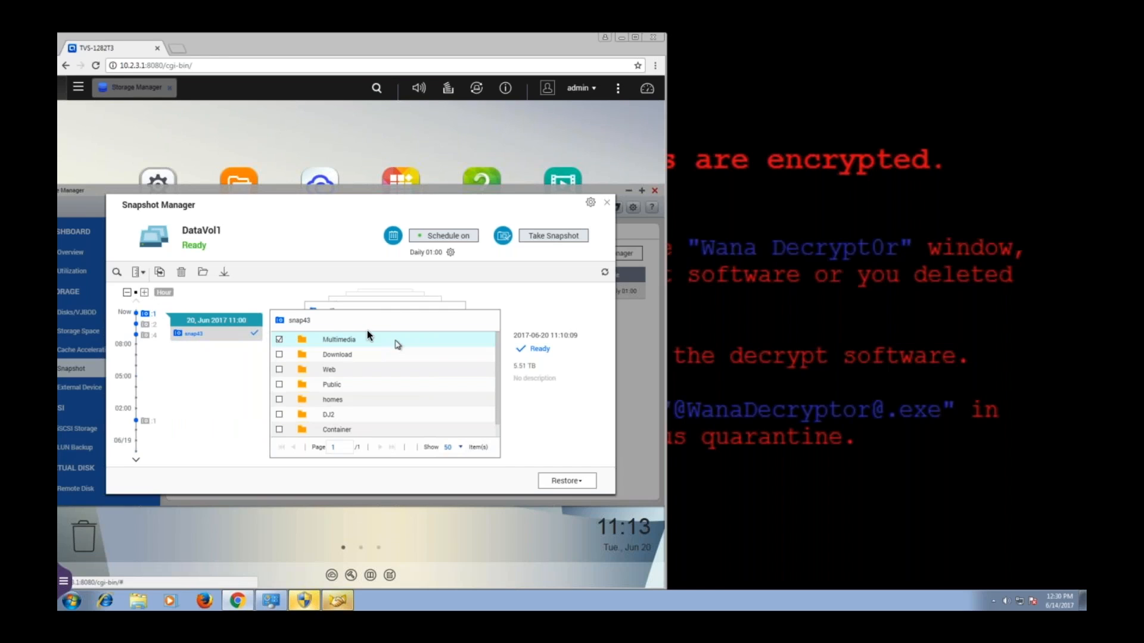
mouse_move(363, 339)
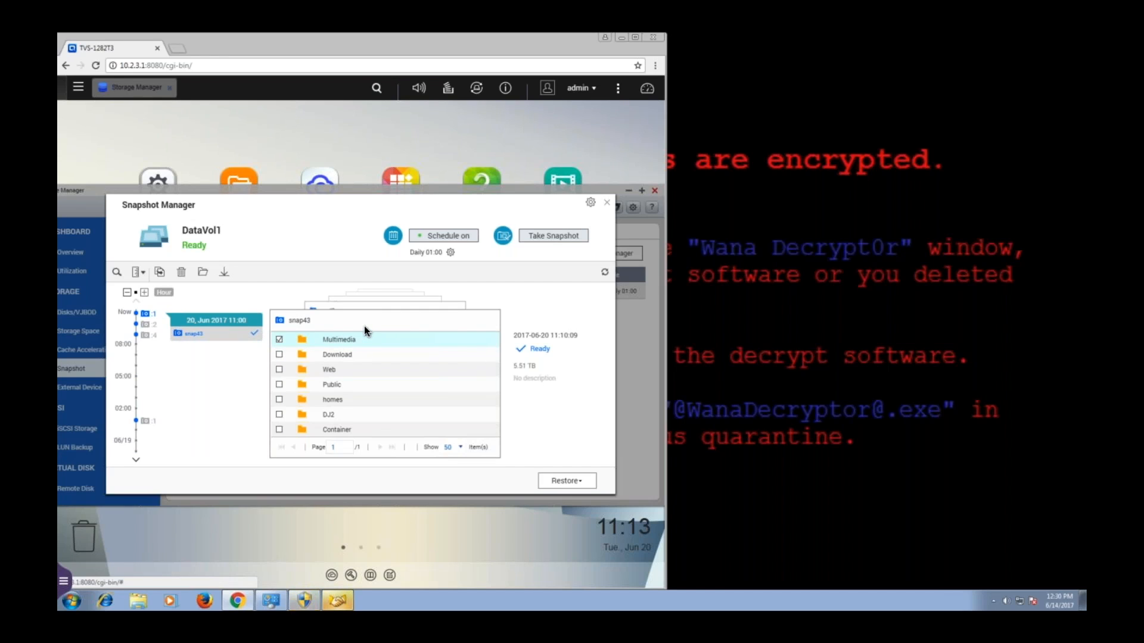
left_click(279, 340)
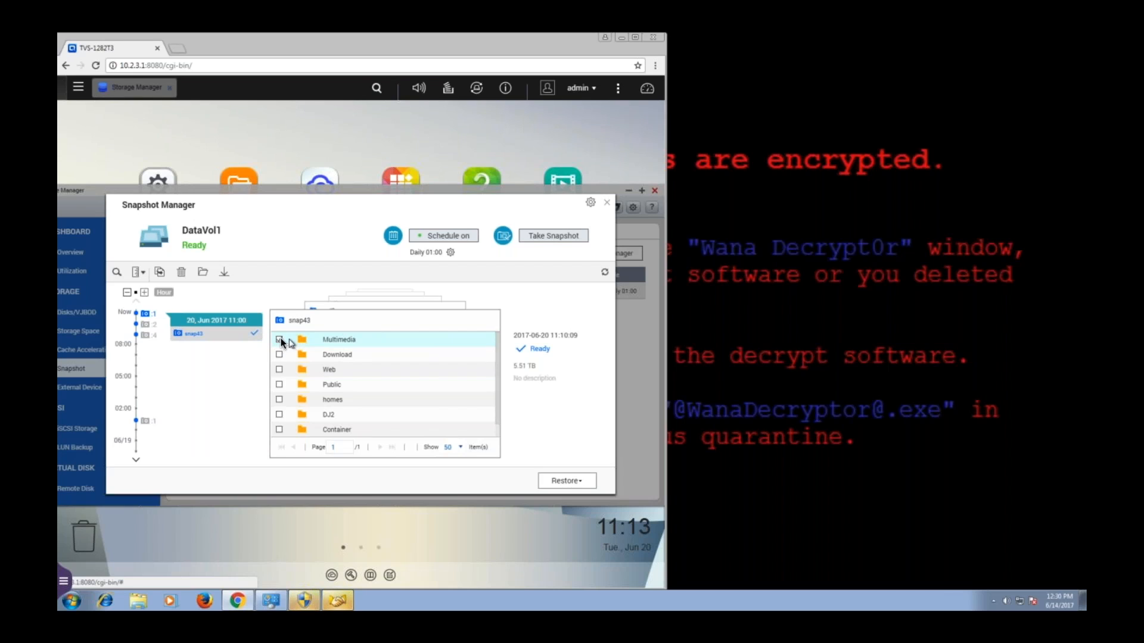
left_click(280, 339)
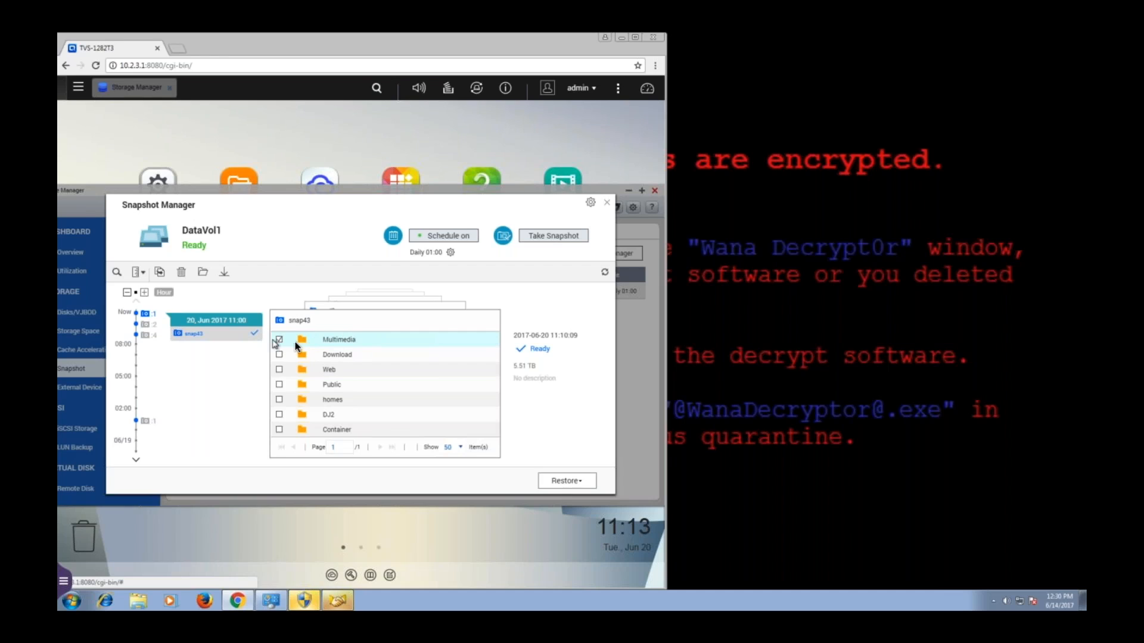
left_click(279, 340)
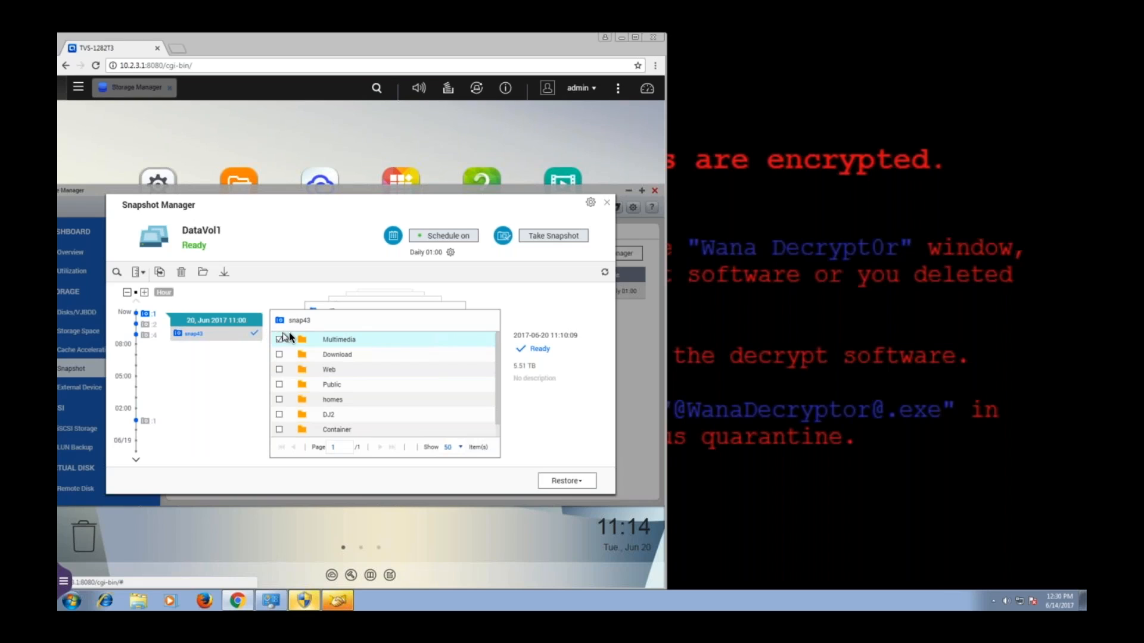
left_click(279, 340)
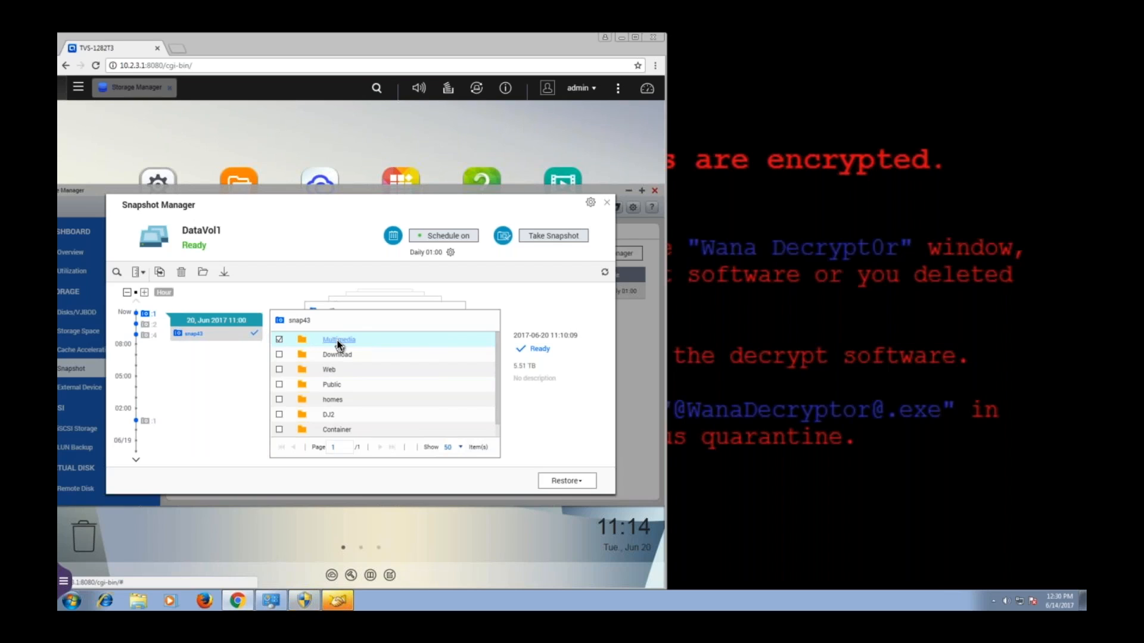
mouse_move(338, 315)
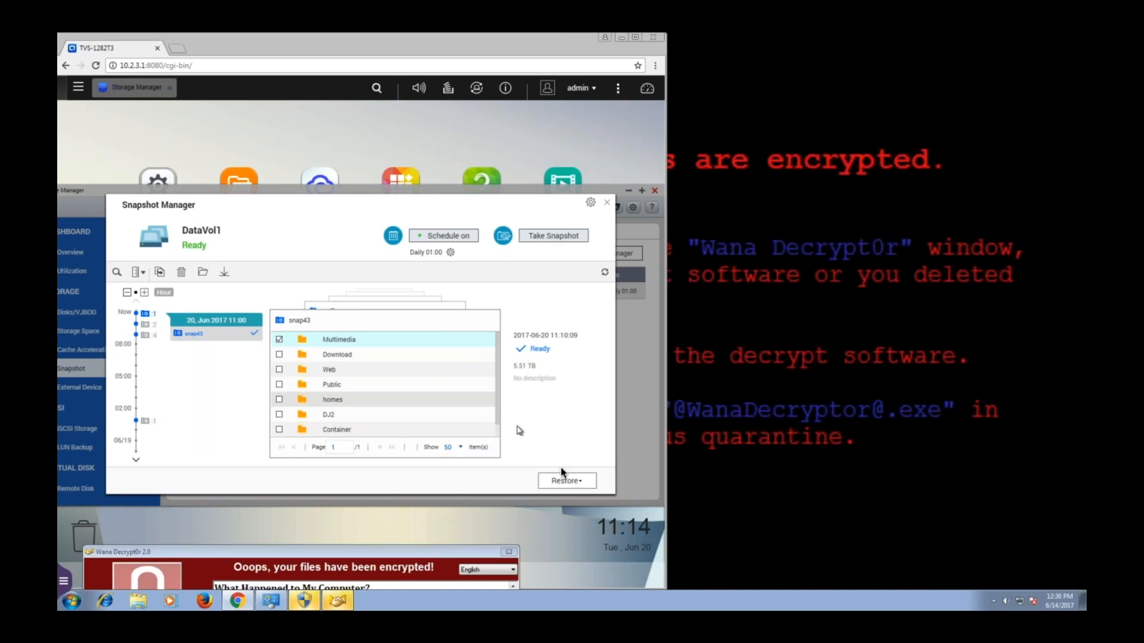
- Restore Multimedia from snap43 over the original, then view its 15 JPGs in File Station
left_click(566, 480)
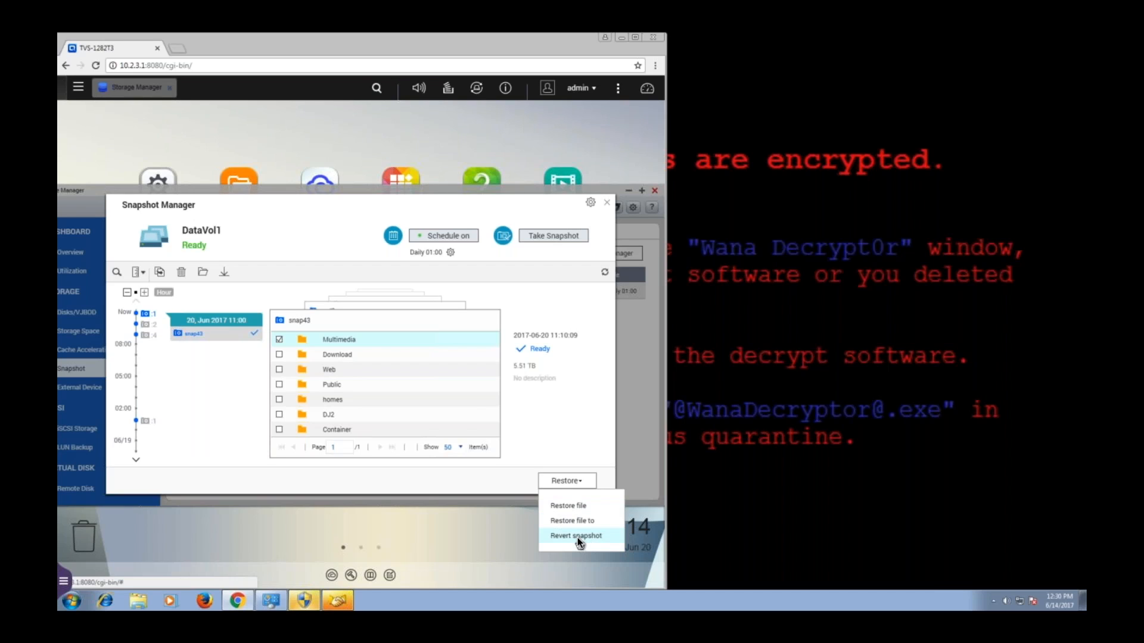
mouse_move(575, 525)
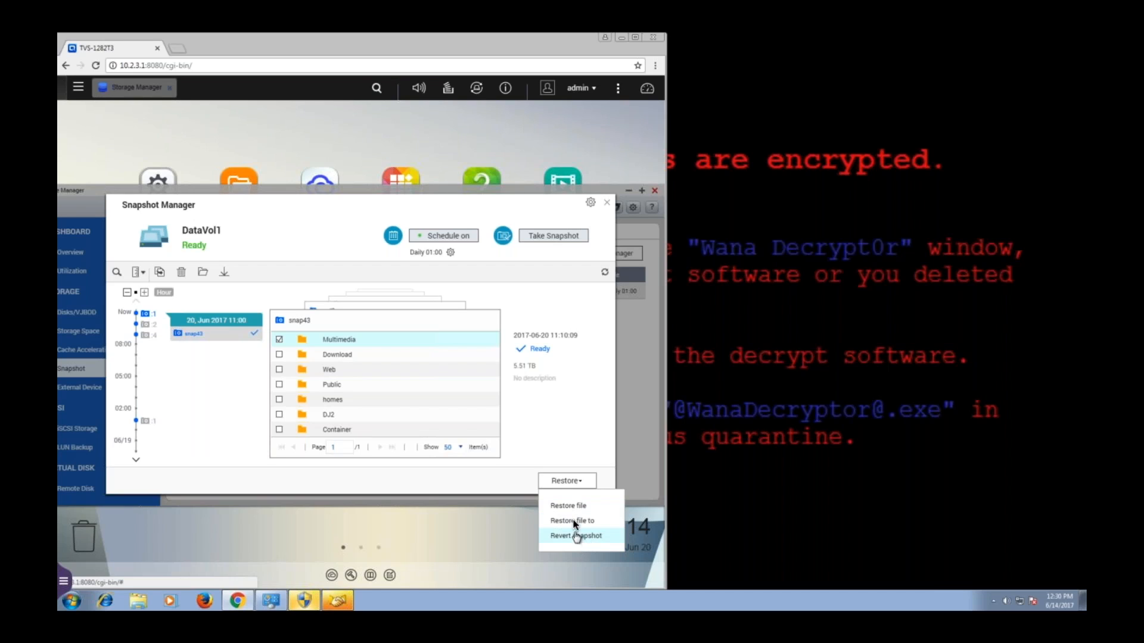
left_click(568, 506)
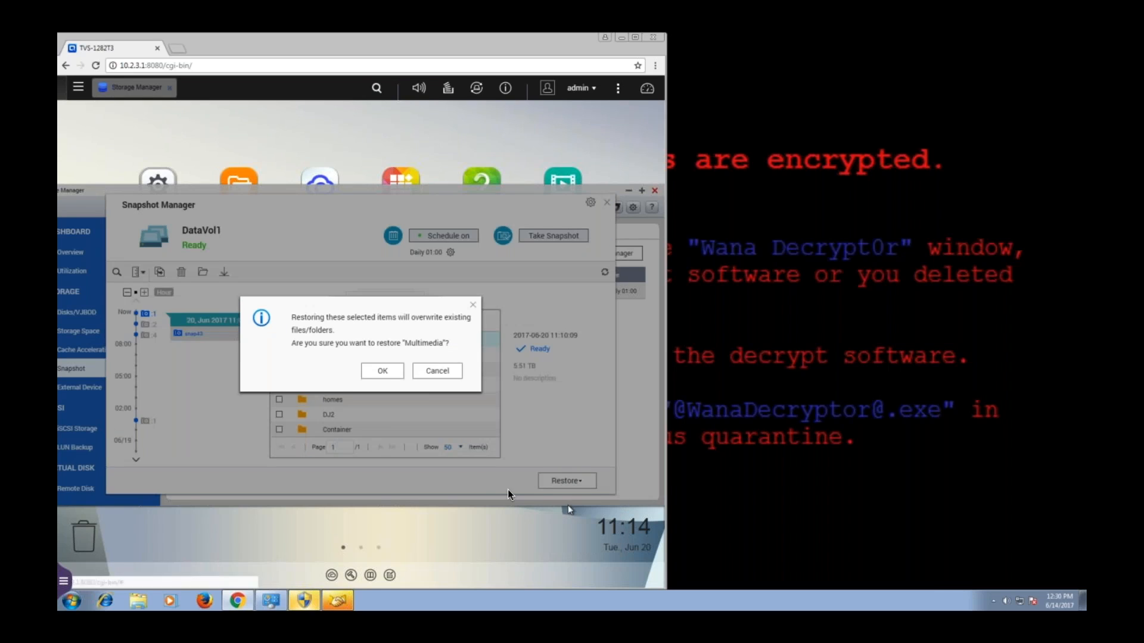
left_click(382, 371)
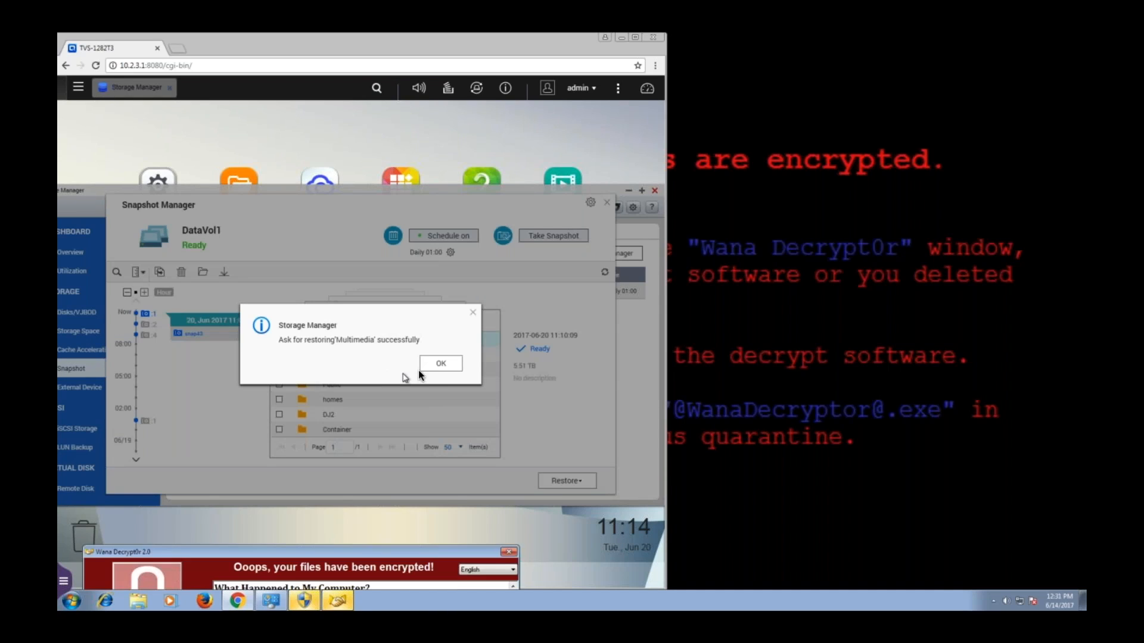
left_click(441, 364)
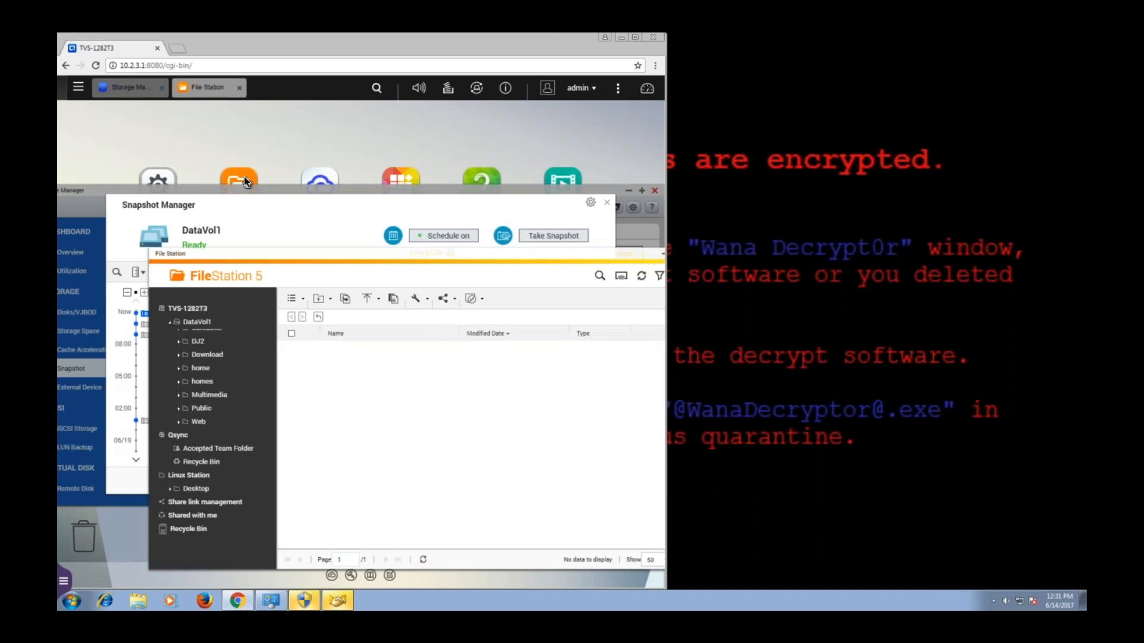
left_click(208, 394)
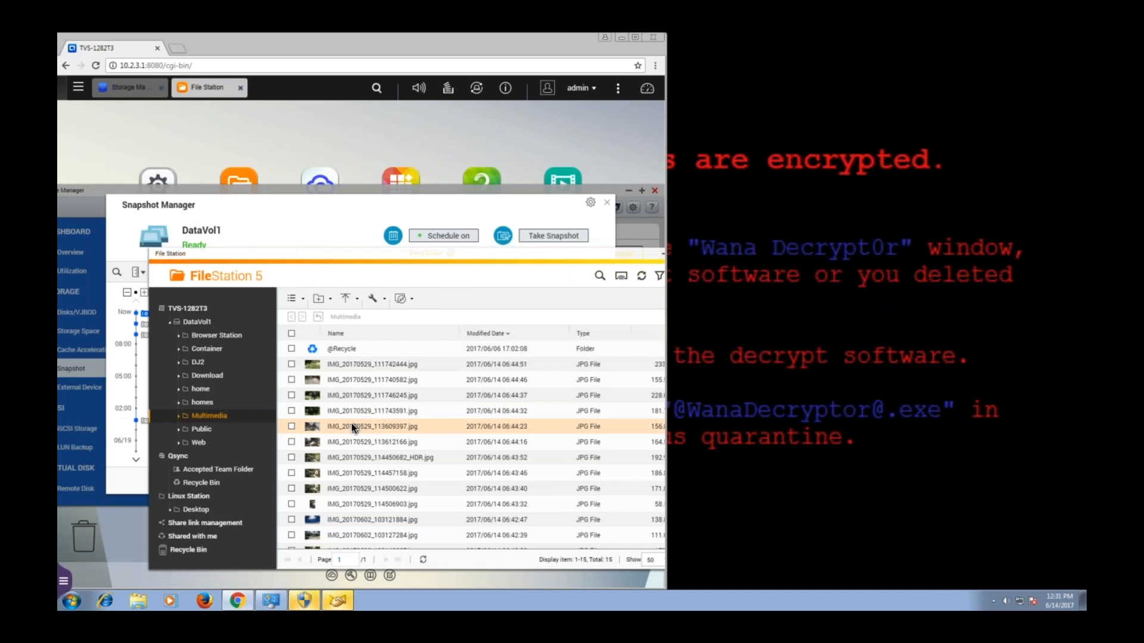